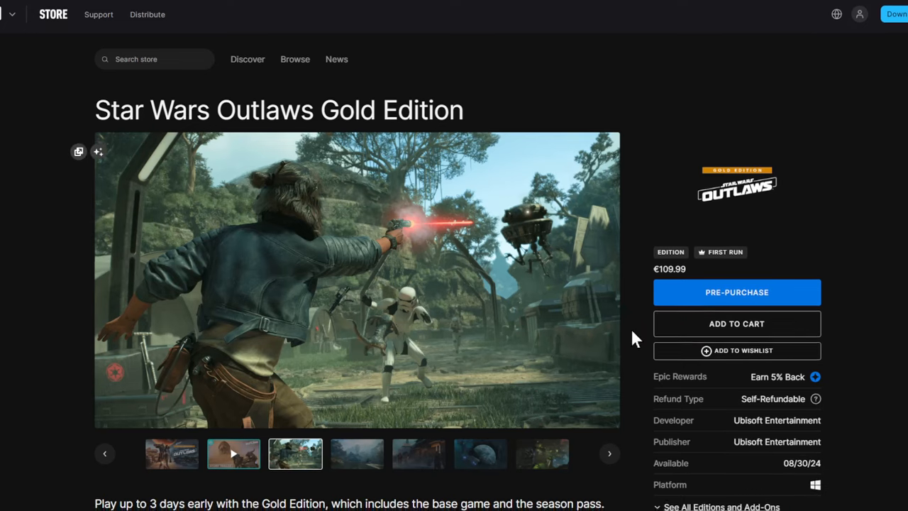
Step: Return to the Epic Games Store discover front page and look over its featured content
{"action": "scroll", "scroll_direction": "down", "scroll_amount": 3}
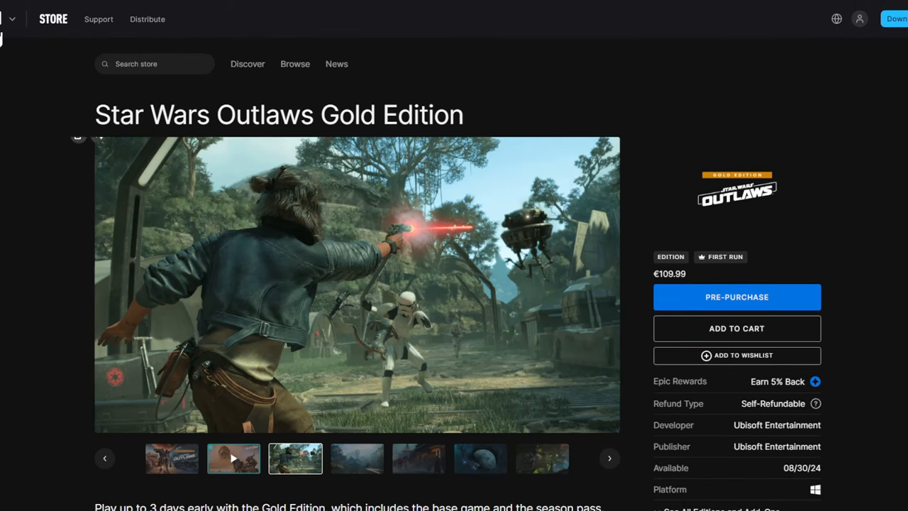
{"action": "mouse_move", "coordinate": [518, 271]}
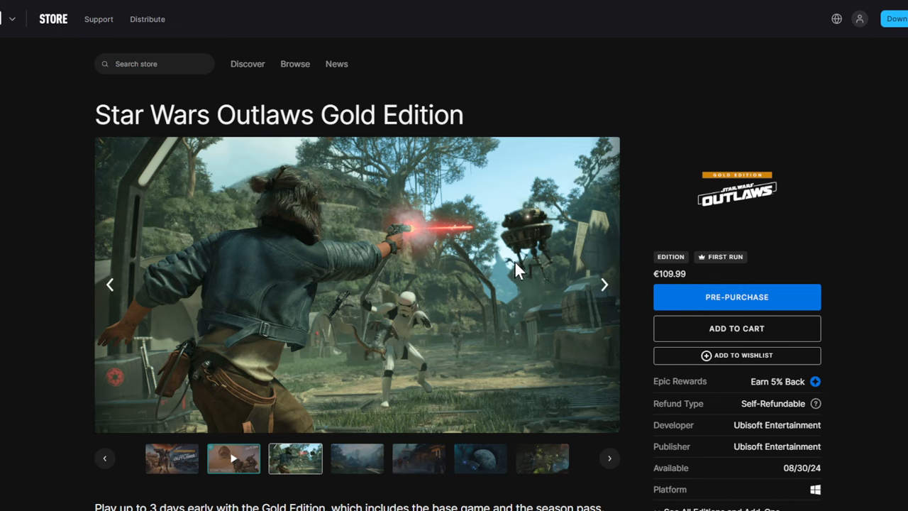
{"action": "mouse_move", "coordinate": [383, 50]}
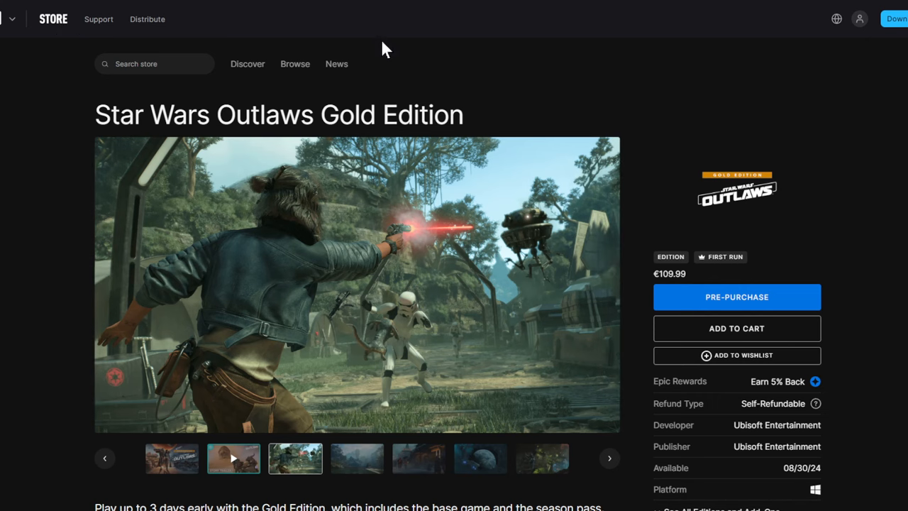
{"action": "left_click", "coordinate": [247, 63]}
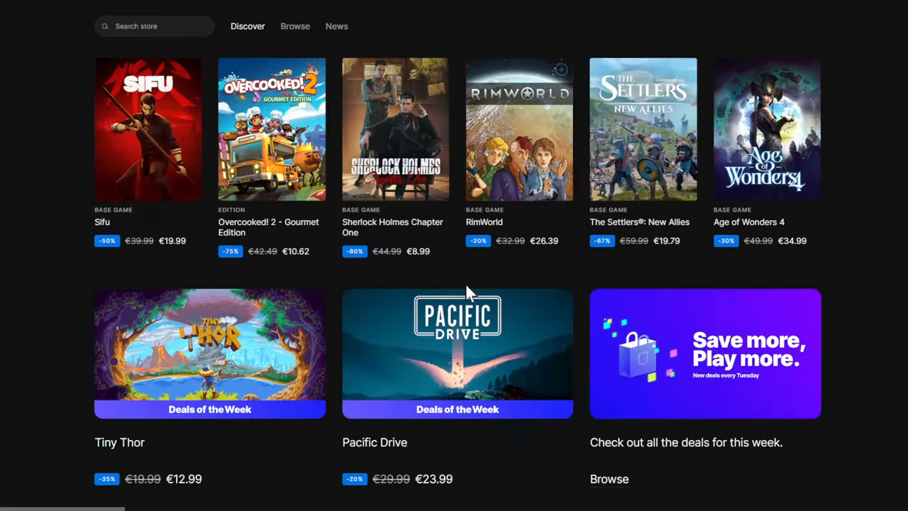
{"action": "scroll", "scroll_direction": "down", "scroll_amount": 3}
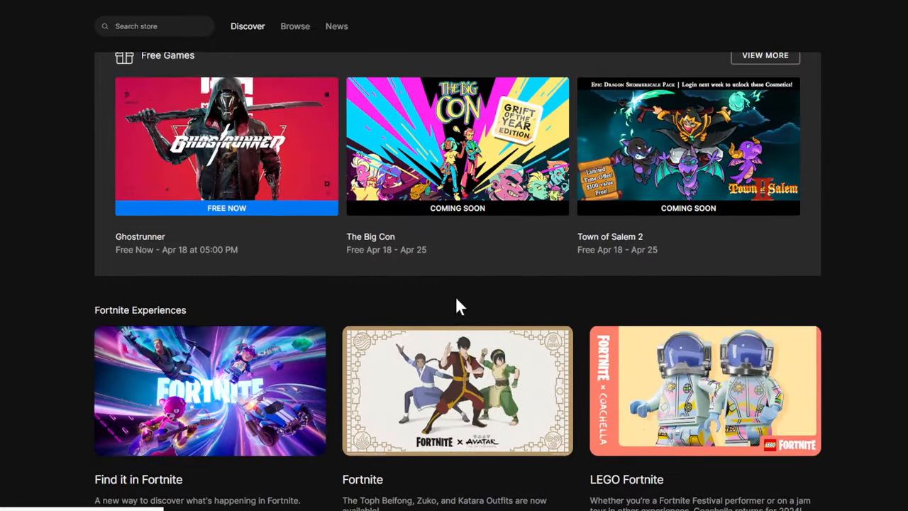
{"action": "scroll", "scroll_direction": "up", "scroll_amount": 3}
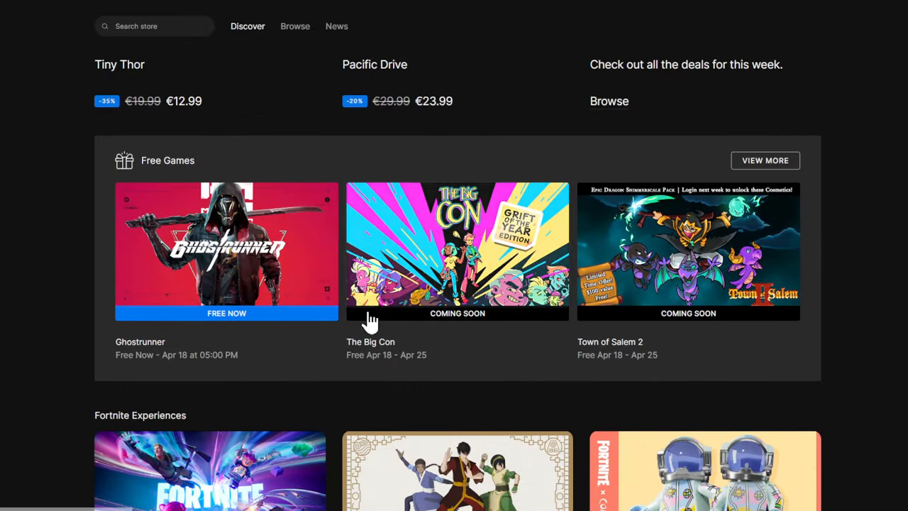
{"action": "mouse_move", "coordinate": [491, 261]}
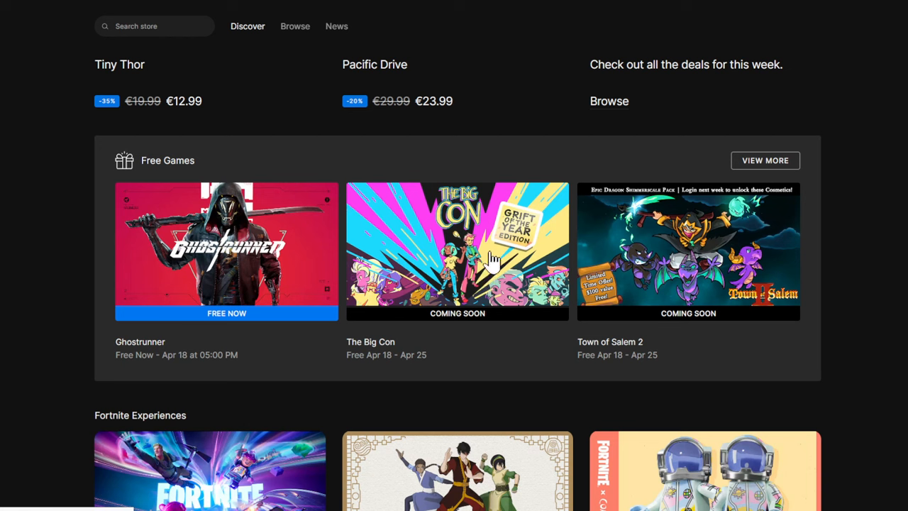
{"action": "mouse_move", "coordinate": [502, 290]}
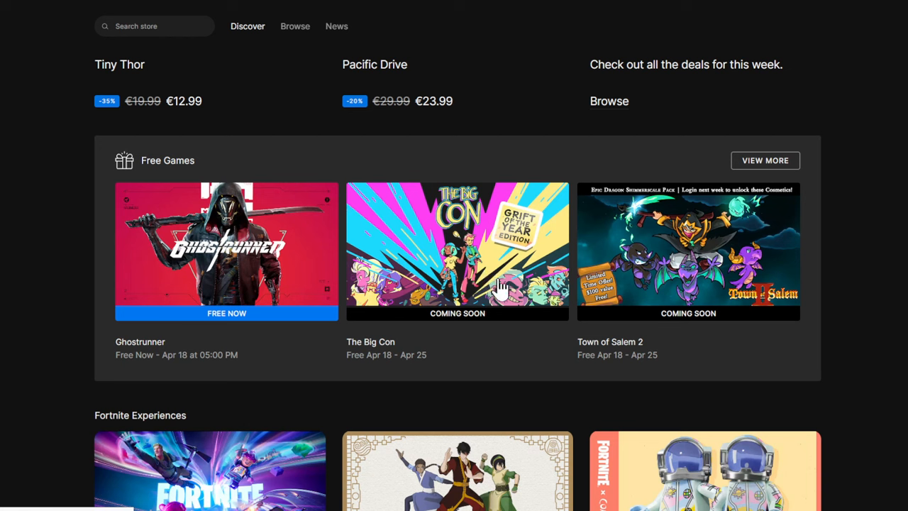
{"action": "mouse_move", "coordinate": [707, 298]}
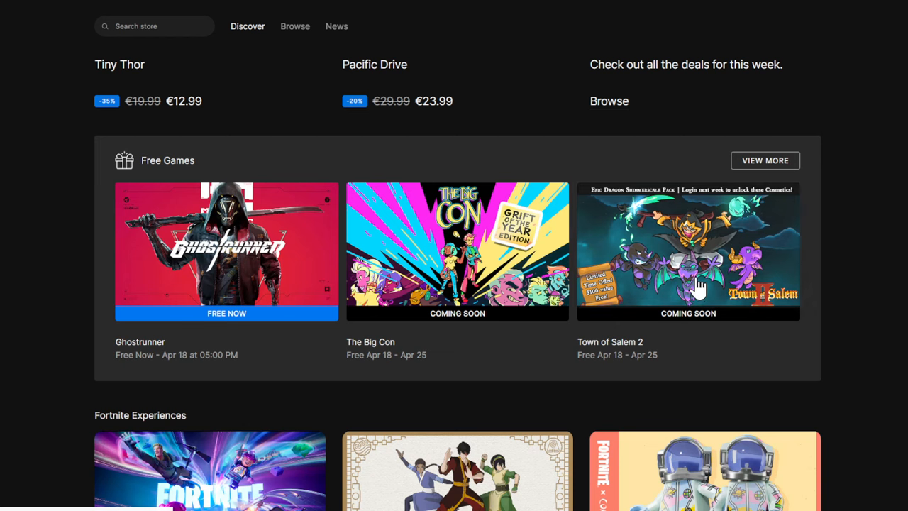
{"action": "mouse_move", "coordinate": [500, 257]}
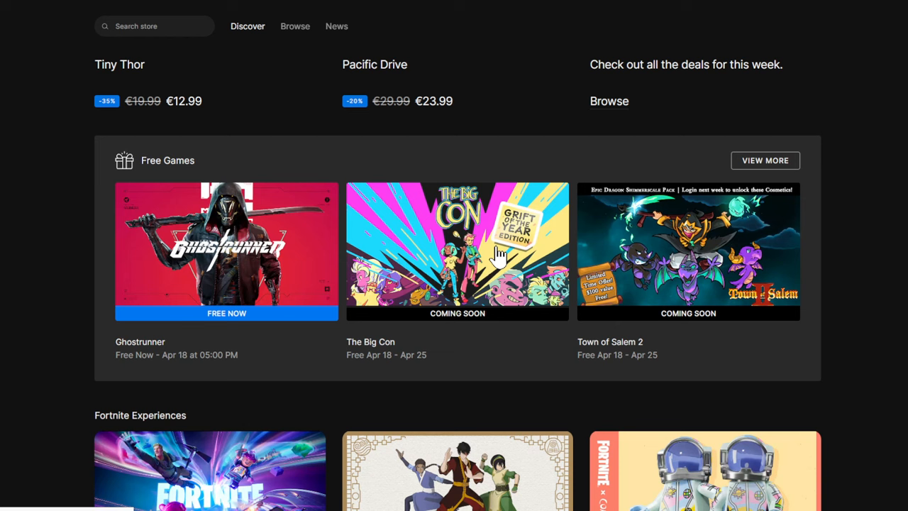
{"action": "mouse_move", "coordinate": [343, 255]}
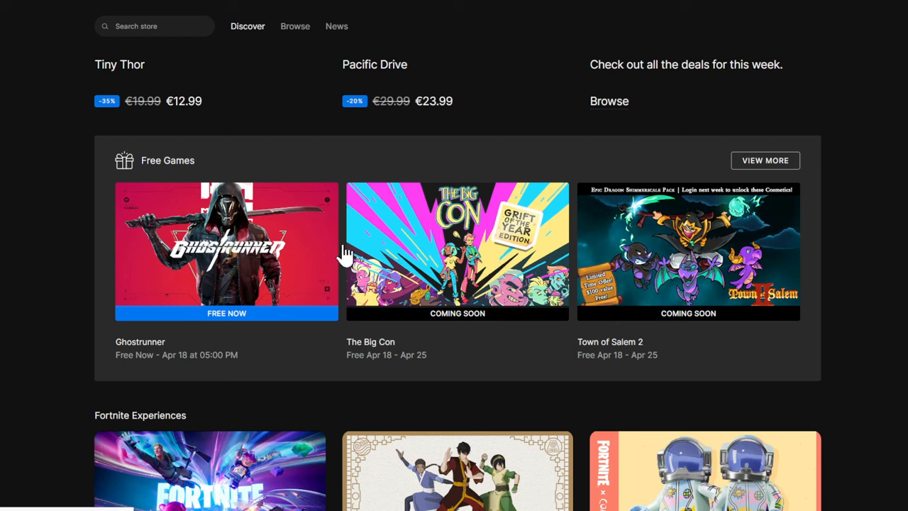
{"action": "mouse_move", "coordinate": [413, 258]}
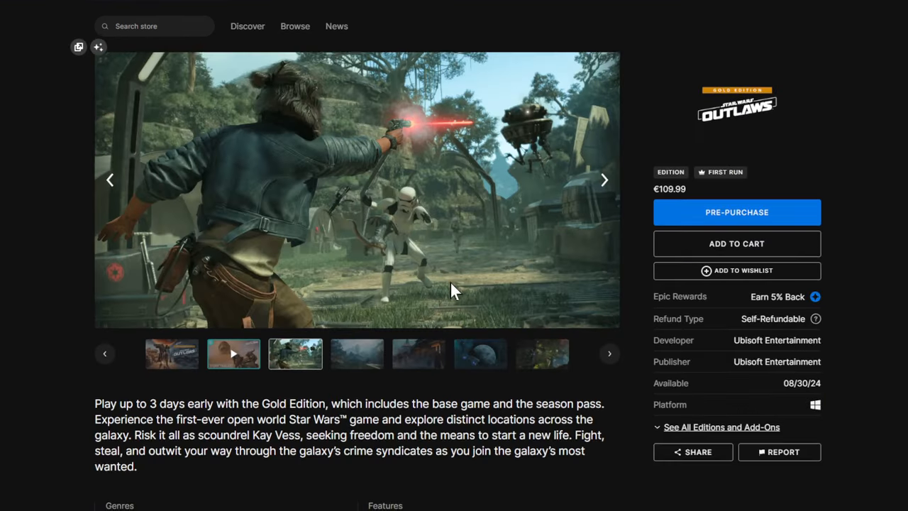
Step: Watch the Star Wars Outlaws Gold Edition trailer from the media gallery
{"action": "left_click", "coordinate": [233, 354]}
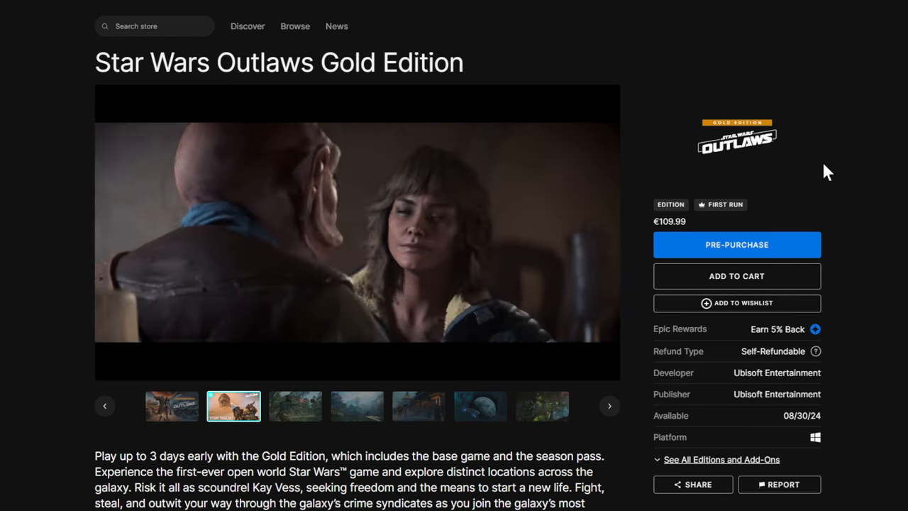
{"action": "left_click", "coordinate": [355, 234]}
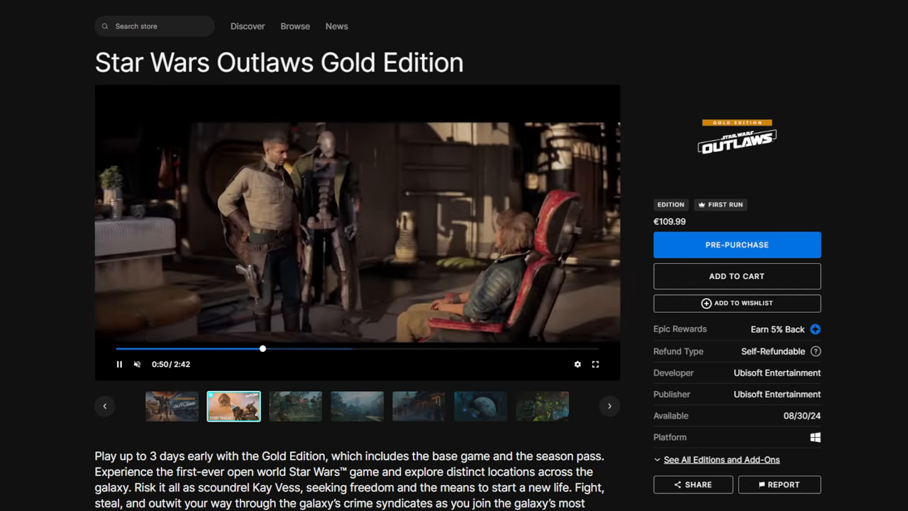
{"action": "mouse_move", "coordinate": [496, 331]}
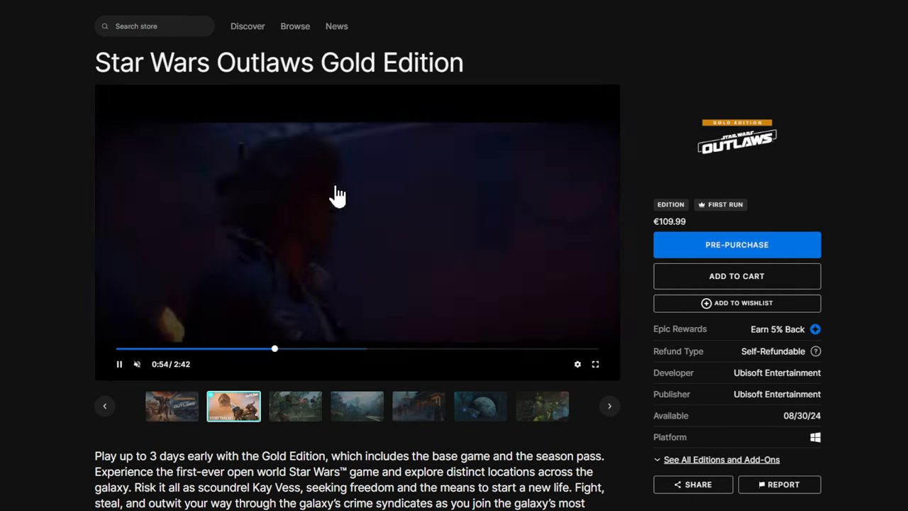
{"action": "mouse_move", "coordinate": [823, 425]}
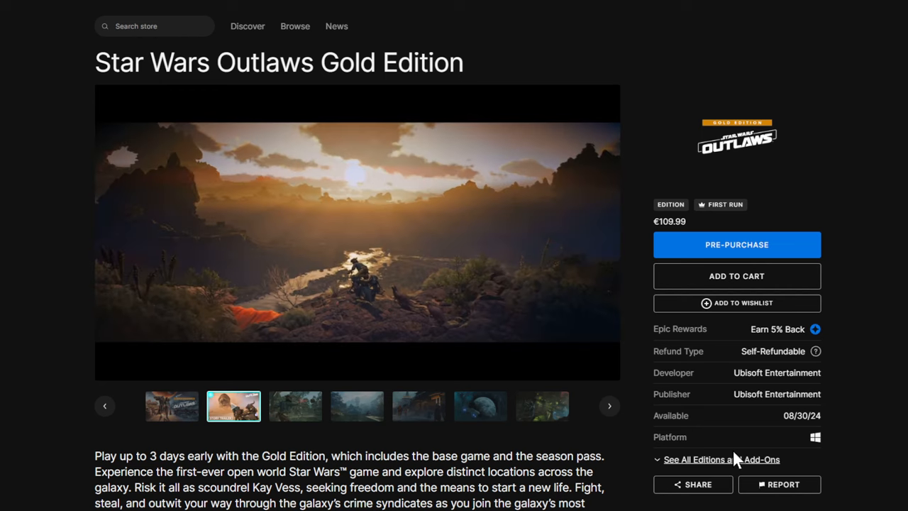
{"action": "left_click", "coordinate": [358, 230]}
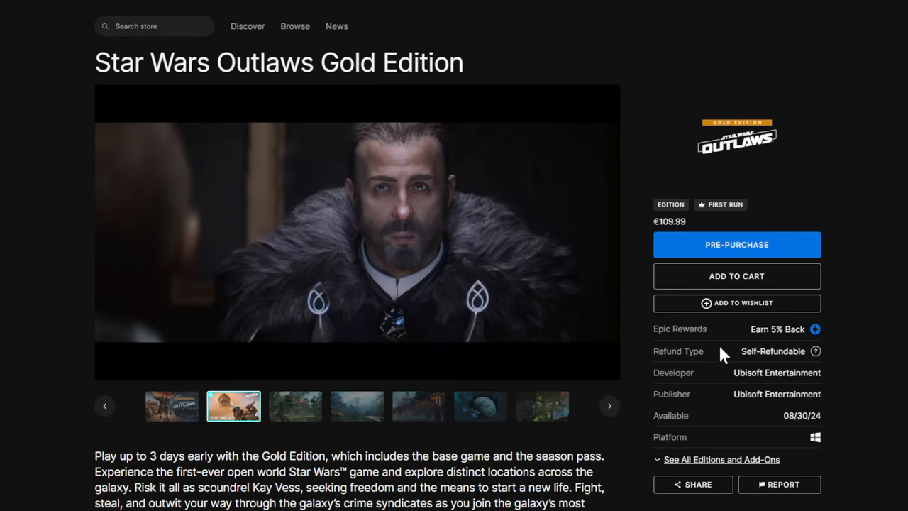
{"action": "left_click", "coordinate": [358, 234]}
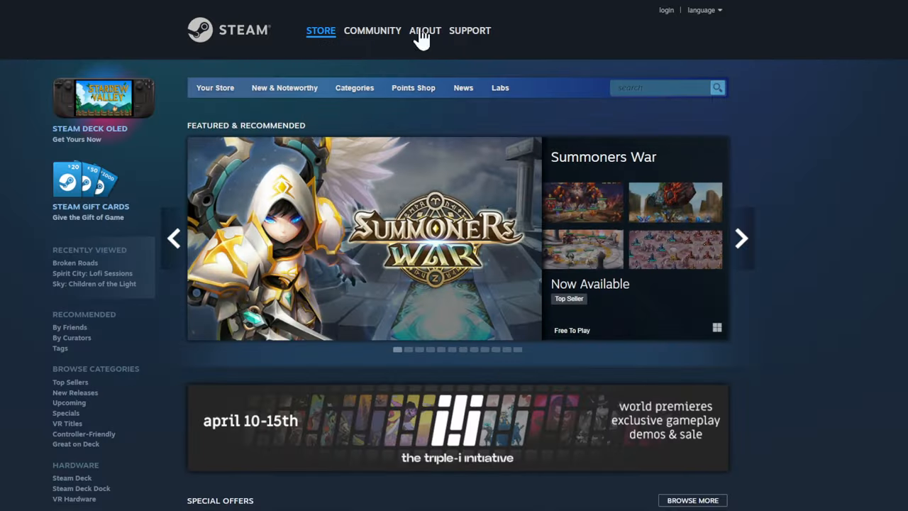
Step: Open Steam's triple-i initiative showcase and browse down through its page
{"action": "scroll", "scroll_direction": "down", "scroll_amount": 3}
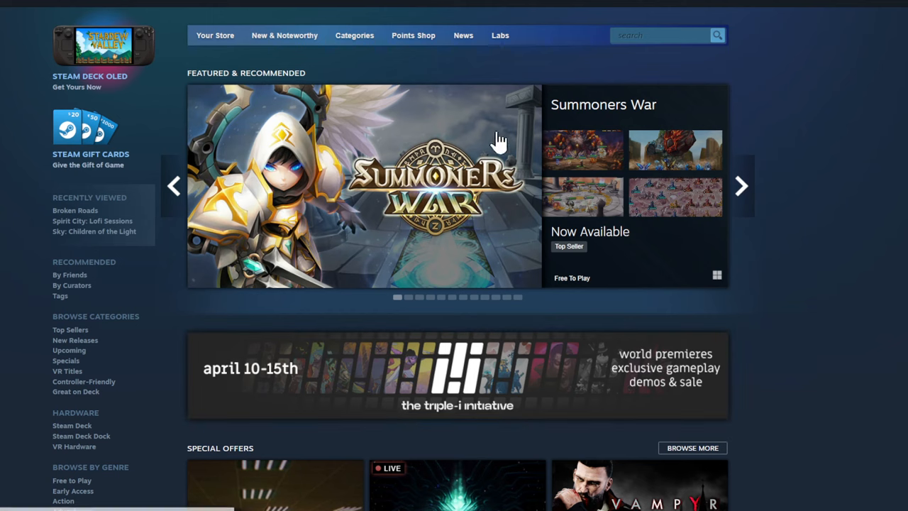
{"action": "left_click", "coordinate": [457, 375]}
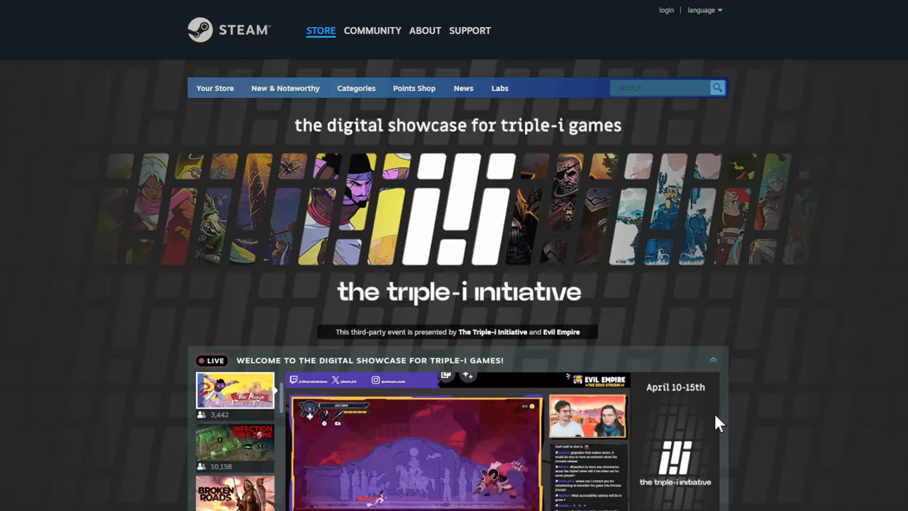
{"action": "scroll", "scroll_direction": "down", "scroll_amount": 3}
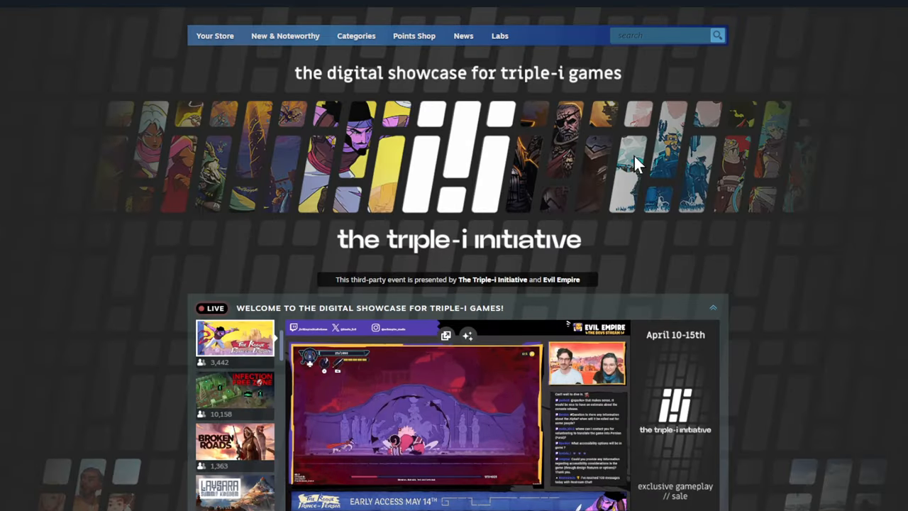
{"action": "scroll", "scroll_direction": "down", "scroll_amount": 3}
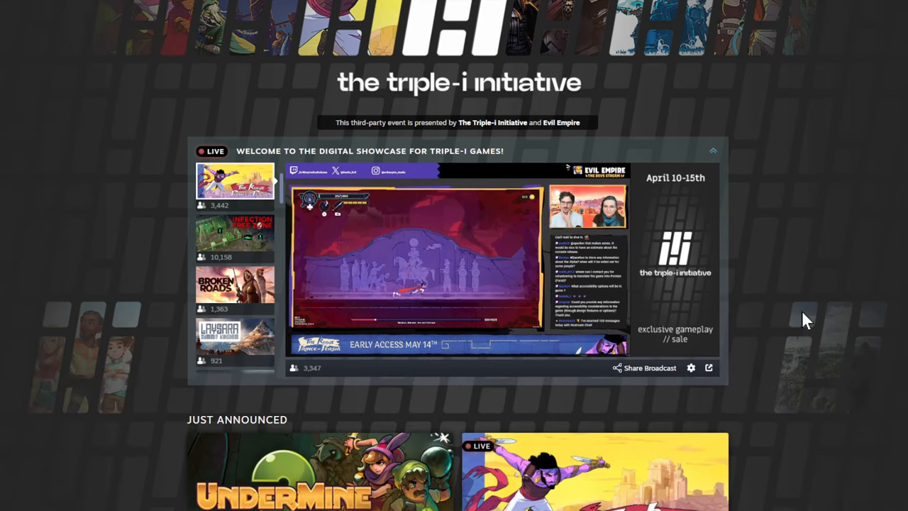
{"action": "scroll", "scroll_direction": "down", "scroll_amount": 3}
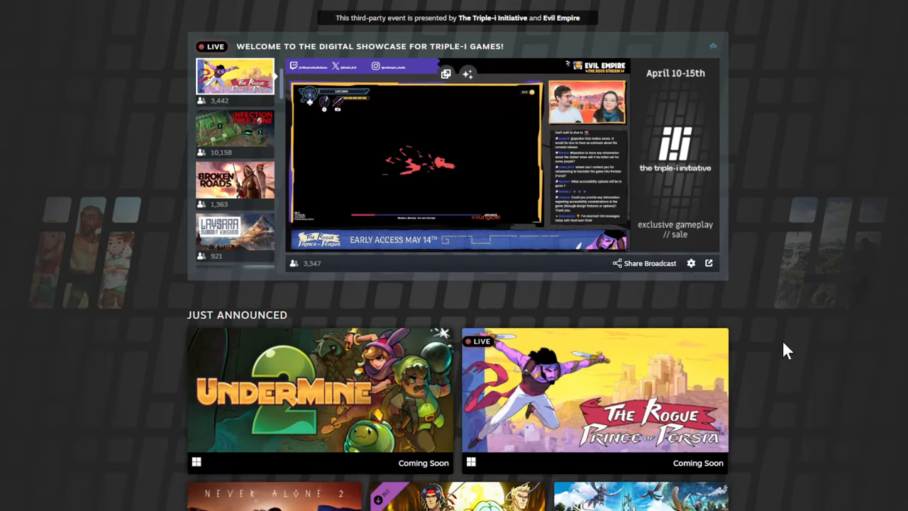
{"action": "scroll", "scroll_direction": "up", "scroll_amount": 3}
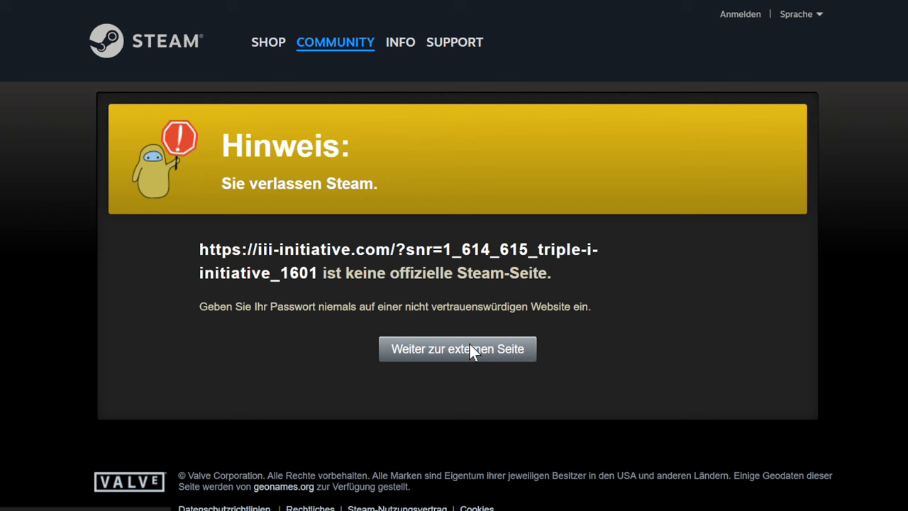
Step: Continue to iii-initiative.com, play its showcase trailer and follow the link back to the Steam showcase
{"action": "left_click", "coordinate": [457, 349]}
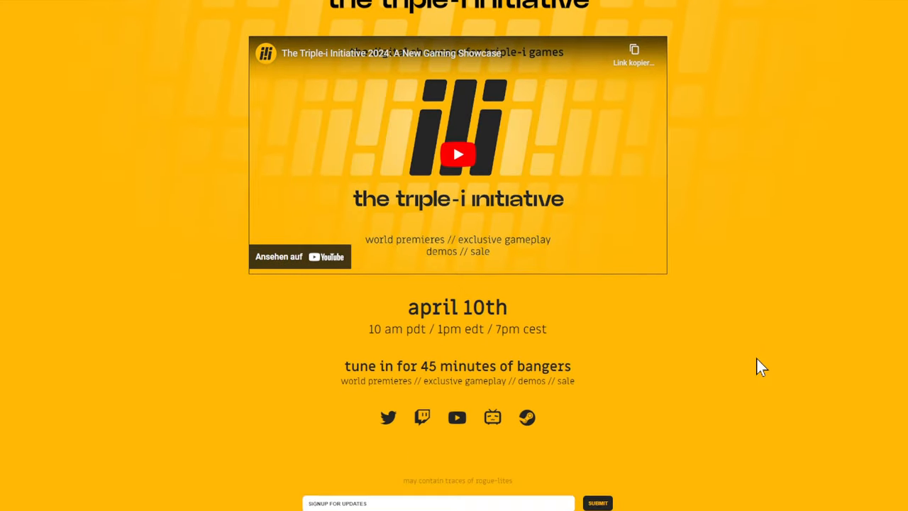
{"action": "scroll", "scroll_direction": "down", "scroll_amount": 3}
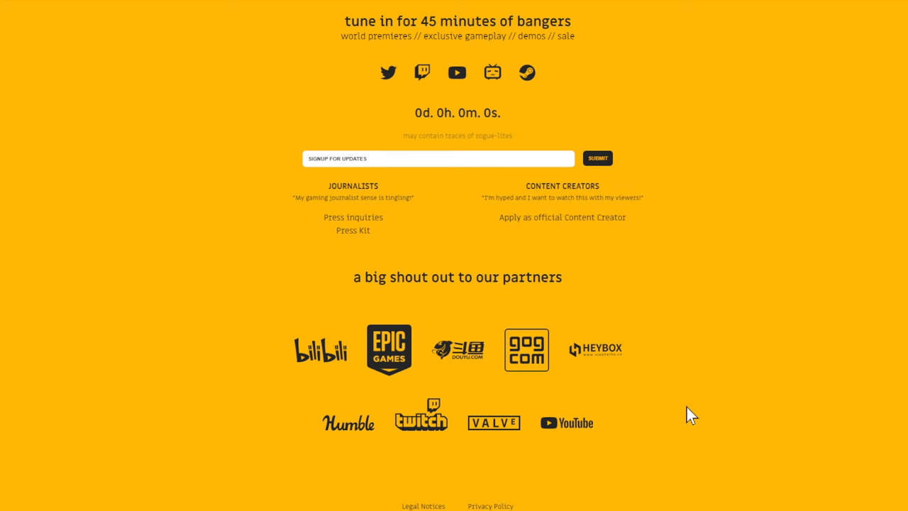
{"action": "scroll", "scroll_direction": "up", "scroll_amount": 3}
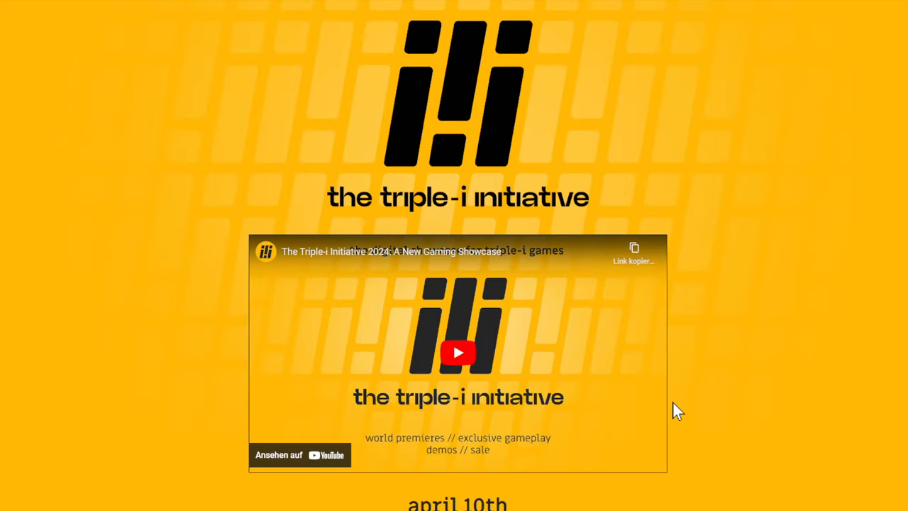
{"action": "mouse_move", "coordinate": [438, 284]}
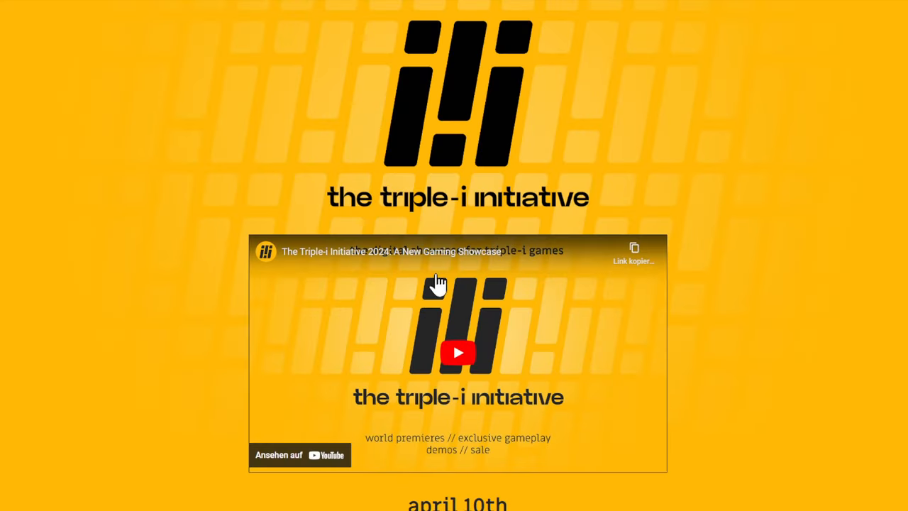
{"action": "left_click", "coordinate": [457, 352]}
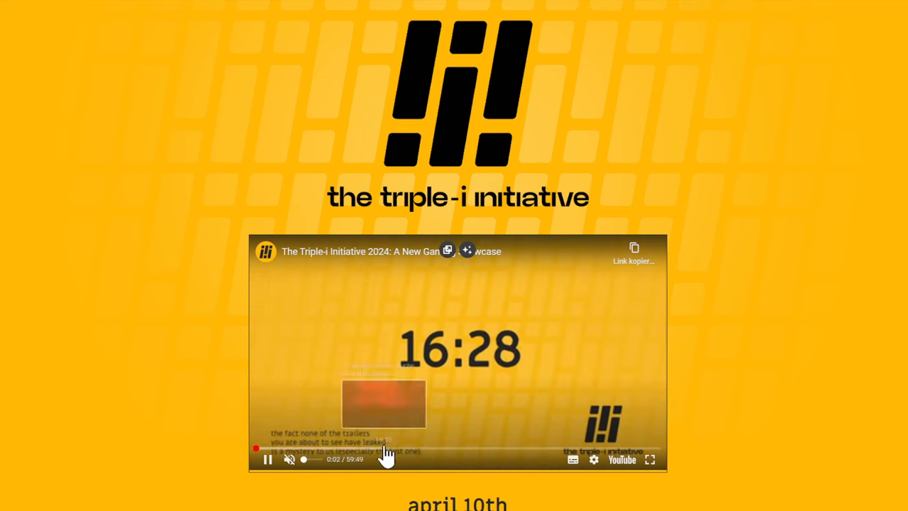
{"action": "left_click", "coordinate": [485, 446]}
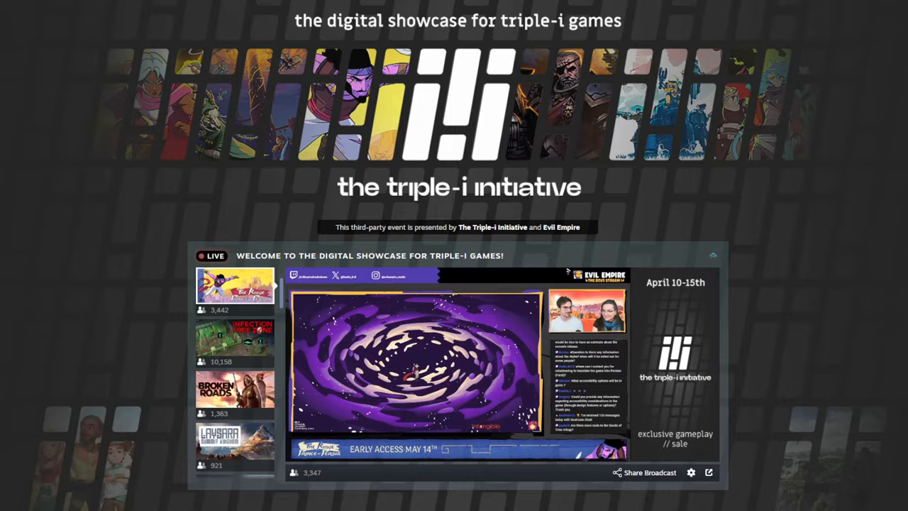
Step: Open the UnderMine 2 store page from the showcase's Just Announced list
{"action": "scroll", "scroll_direction": "down", "scroll_amount": 3}
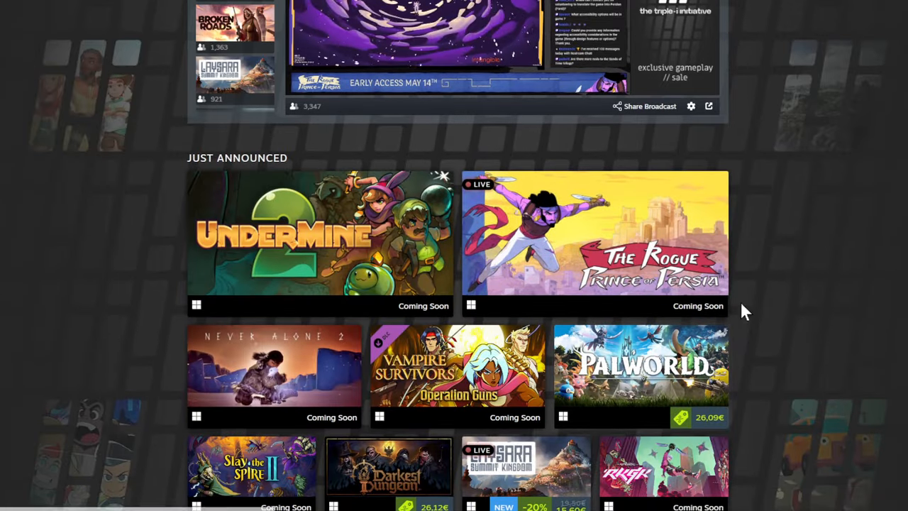
{"action": "mouse_move", "coordinate": [735, 408]}
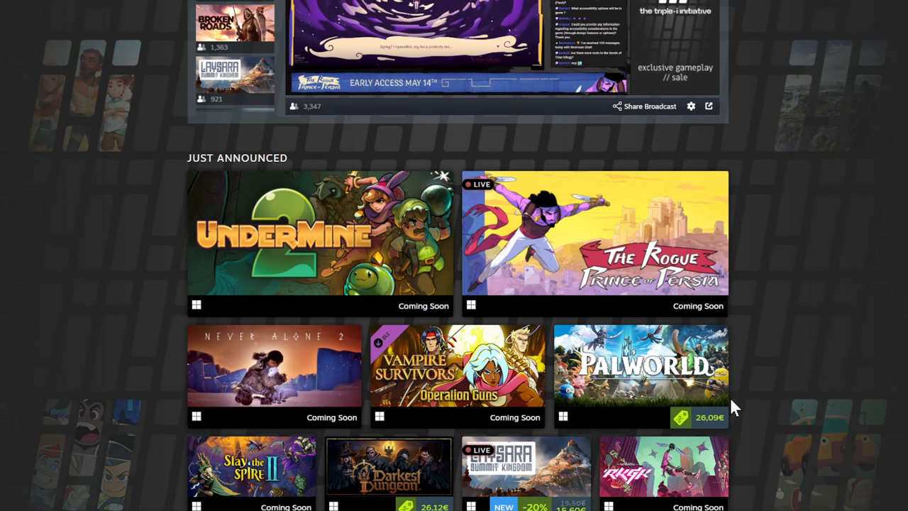
{"action": "mouse_move", "coordinate": [418, 227]}
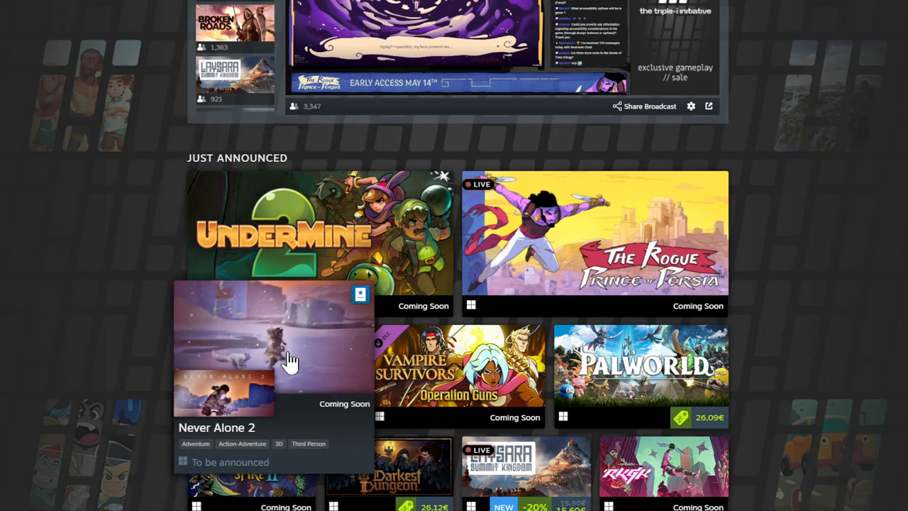
{"action": "scroll", "scroll_direction": "down", "scroll_amount": 3}
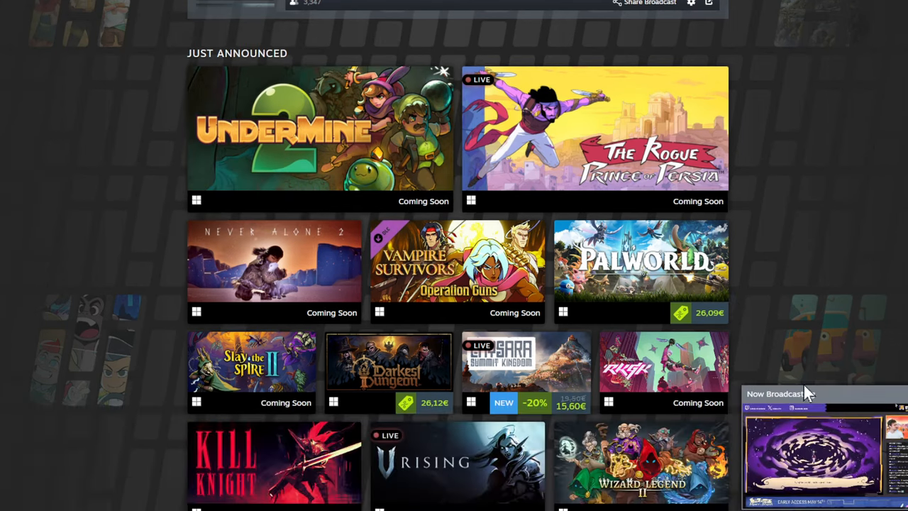
{"action": "mouse_move", "coordinate": [457, 266]}
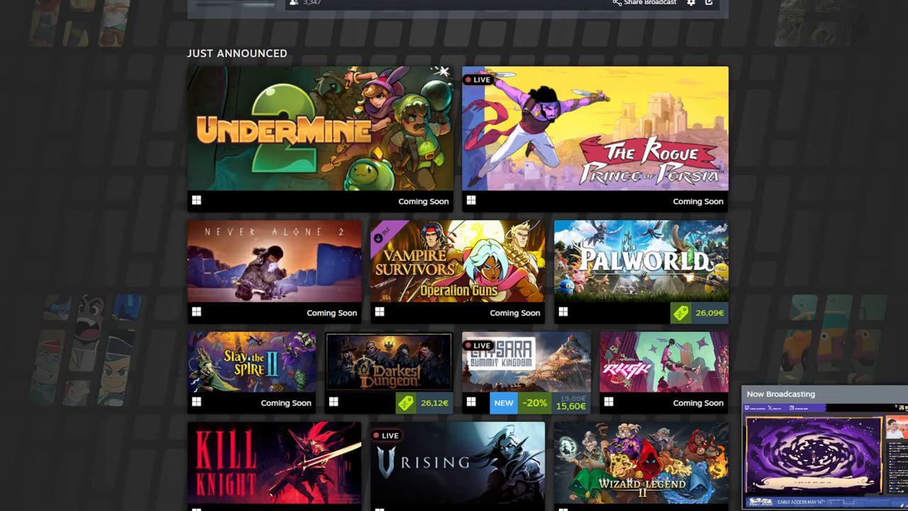
{"action": "left_click", "coordinate": [320, 127]}
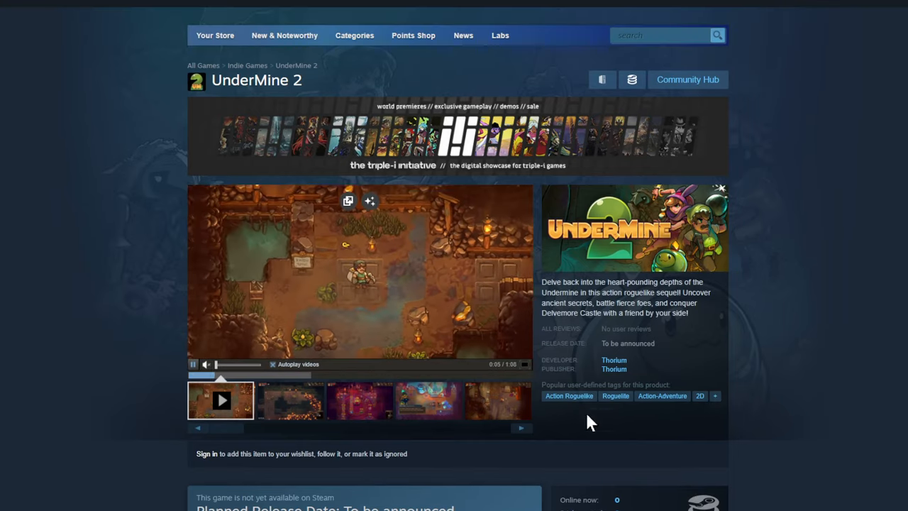
Step: Look over the UnderMine 2 store page before moving to The Rogue Prince of Persia
{"action": "scroll", "scroll_direction": "down", "scroll_amount": 3}
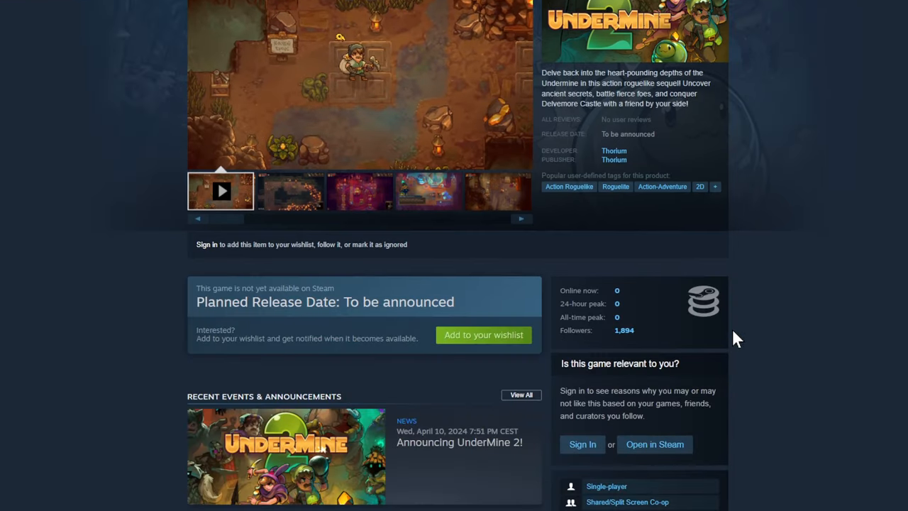
{"action": "scroll", "scroll_direction": "up", "scroll_amount": 3}
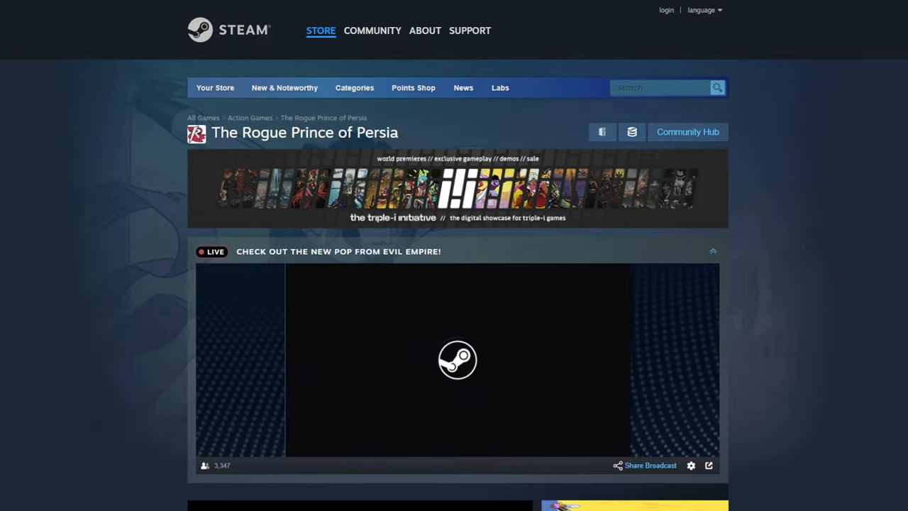
Step: Browse The Rogue Prince of Persia page and advance its More Like This carousel
{"action": "scroll", "scroll_direction": "down", "scroll_amount": 3}
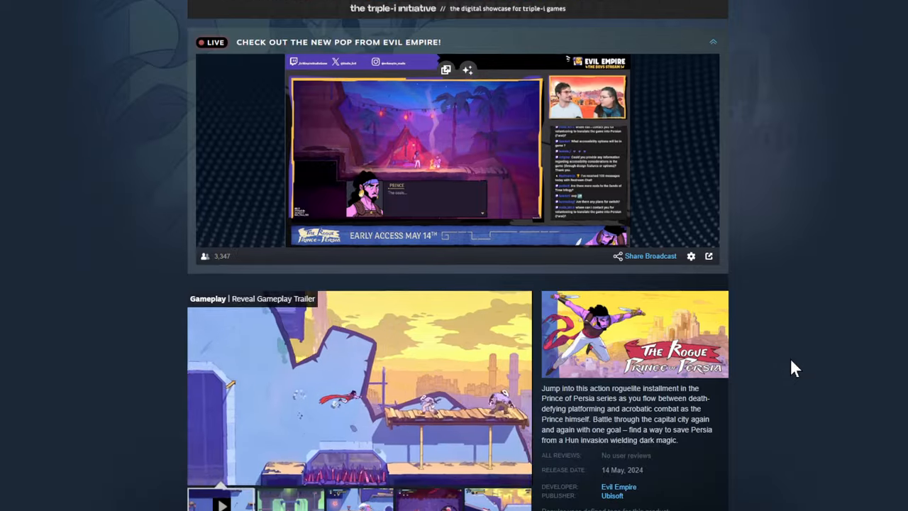
{"action": "scroll", "scroll_direction": "down", "scroll_amount": 3}
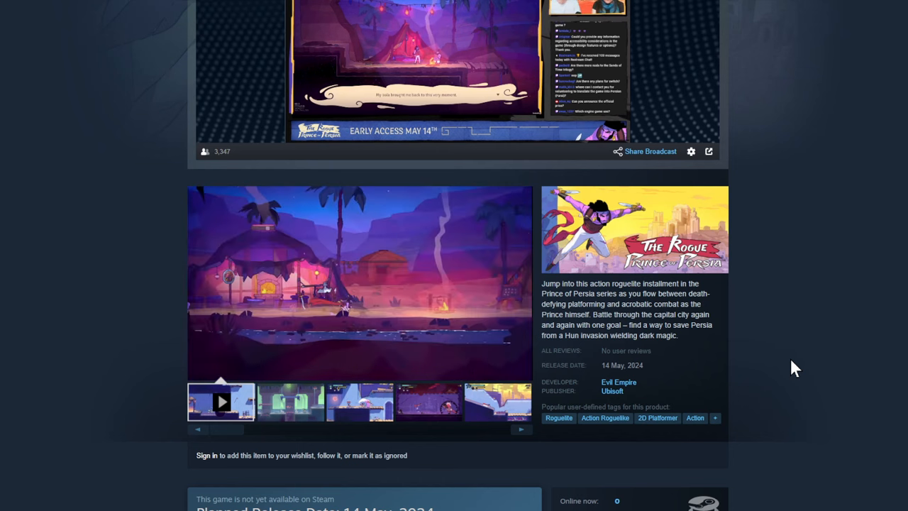
{"action": "scroll", "scroll_direction": "down", "scroll_amount": 3}
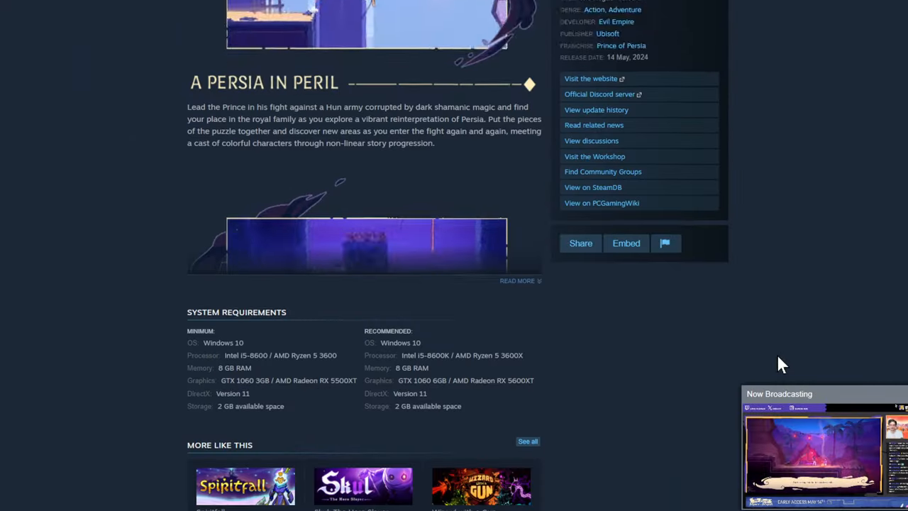
{"action": "scroll", "scroll_direction": "down", "scroll_amount": 3}
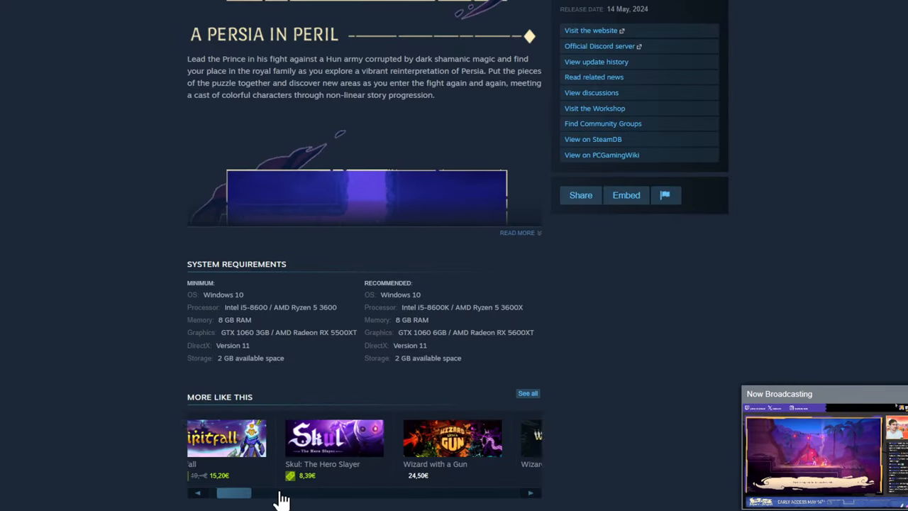
{"action": "left_click", "coordinate": [531, 492]}
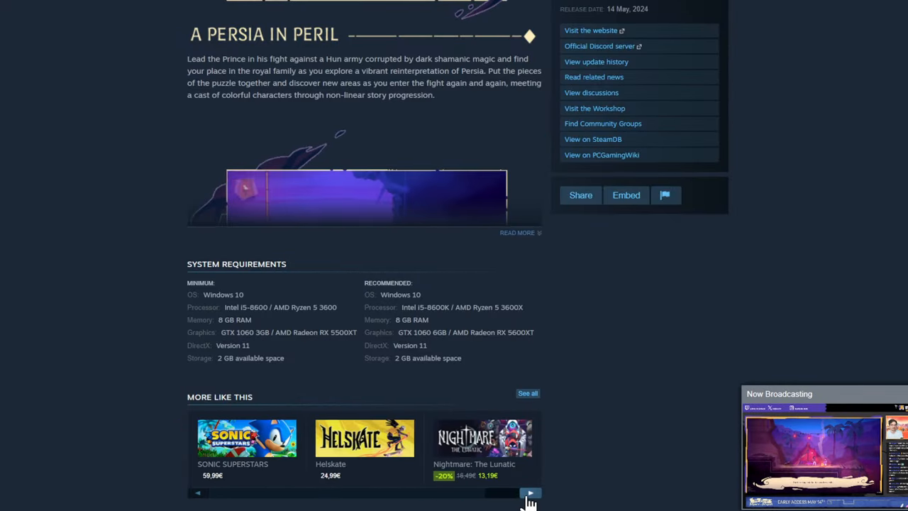
{"action": "scroll", "scroll_direction": "down", "scroll_amount": 3}
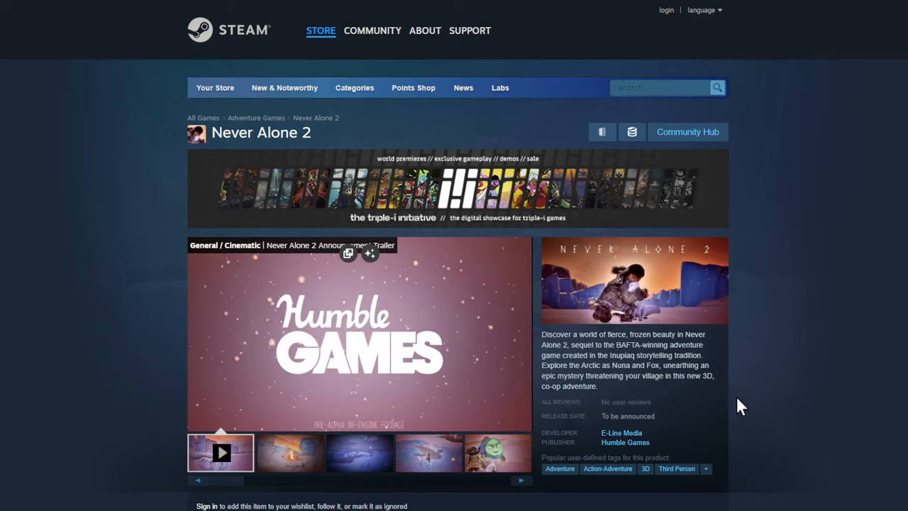
Step: View Never Alone 2's icy landscape screenshot at full size and advance to the next one
{"action": "scroll", "scroll_direction": "down", "scroll_amount": 3}
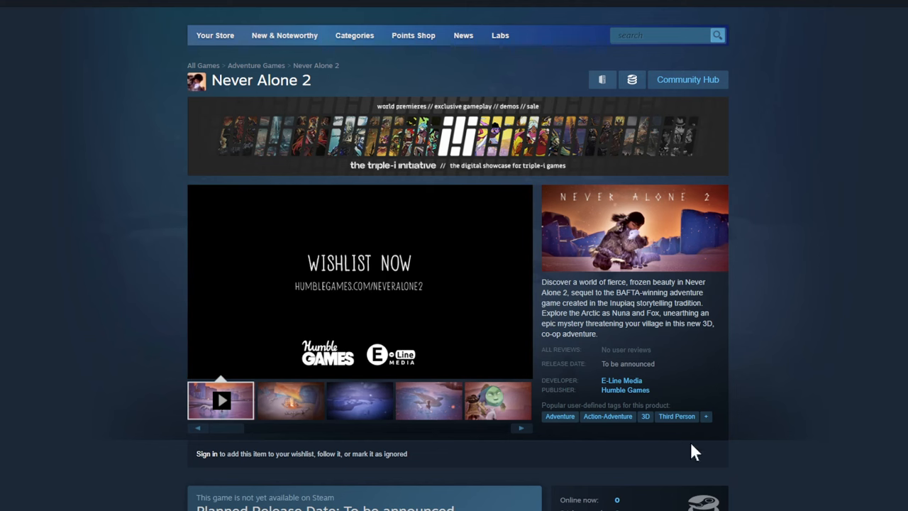
{"action": "left_click", "coordinate": [357, 400]}
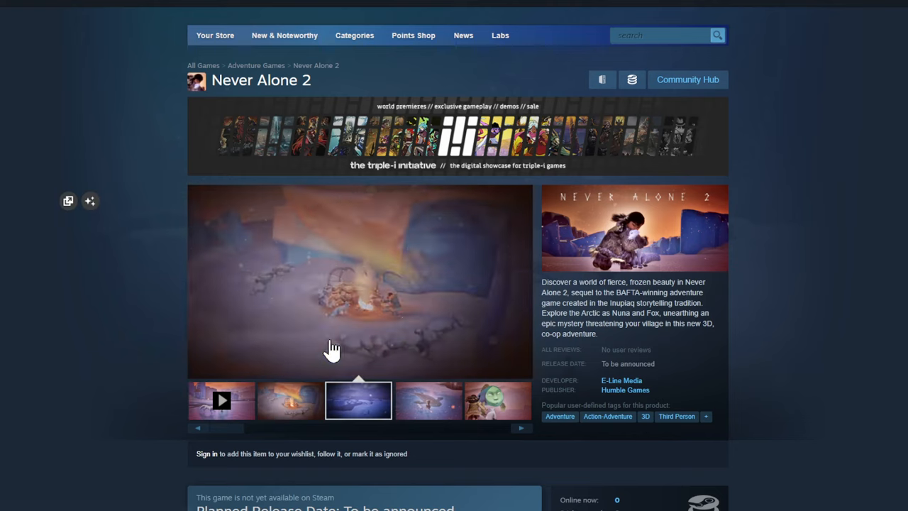
{"action": "left_click", "coordinate": [357, 400]}
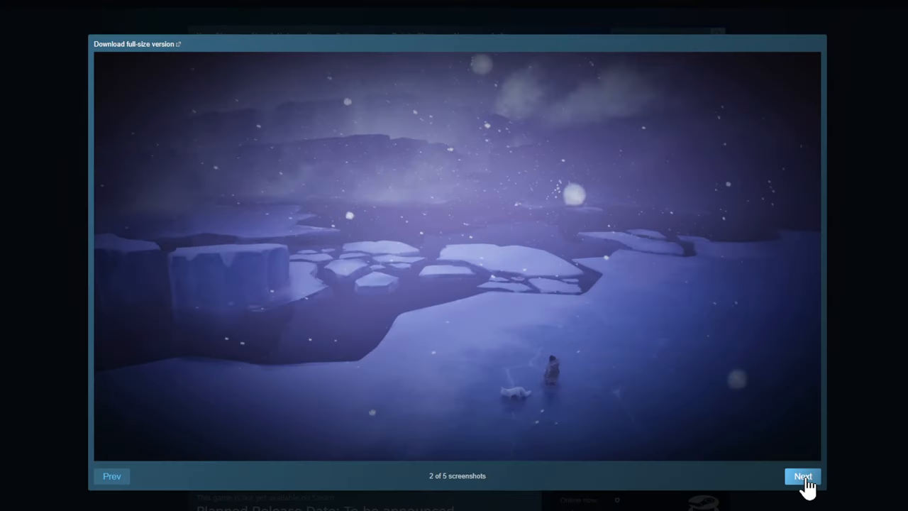
{"action": "left_click", "coordinate": [803, 477]}
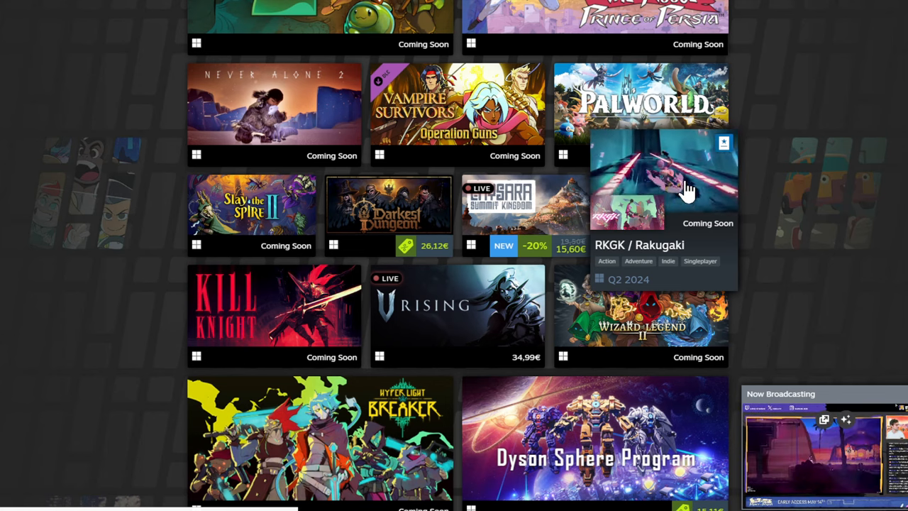
Step: Scroll through the full triple-i showcase grid of featured and live-streaming game tiles
{"action": "scroll", "scroll_direction": "down", "scroll_amount": 3}
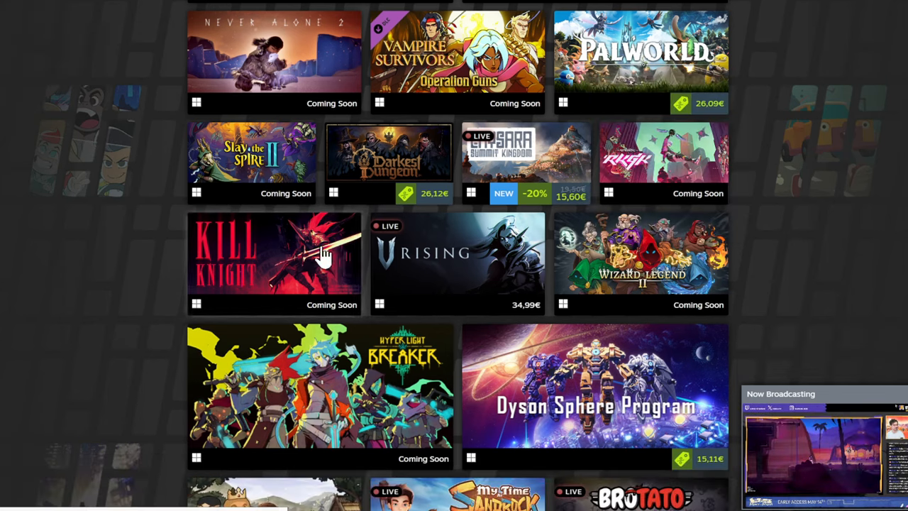
{"action": "scroll", "scroll_direction": "down", "scroll_amount": 3}
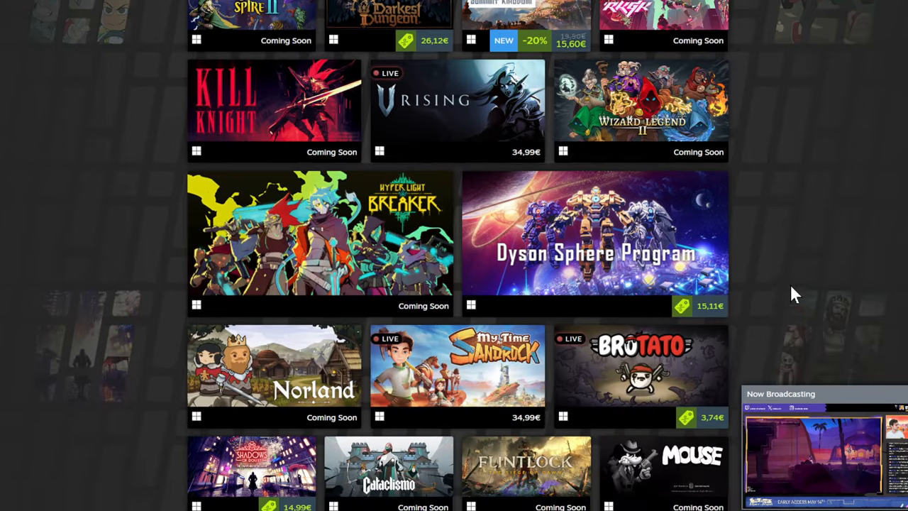
{"action": "scroll", "scroll_direction": "up", "scroll_amount": 3}
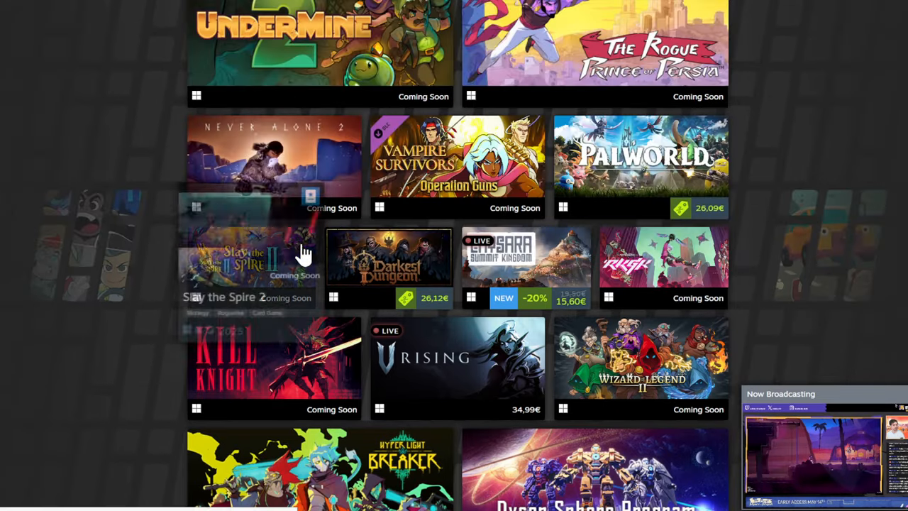
{"action": "scroll", "scroll_direction": "down", "scroll_amount": 3}
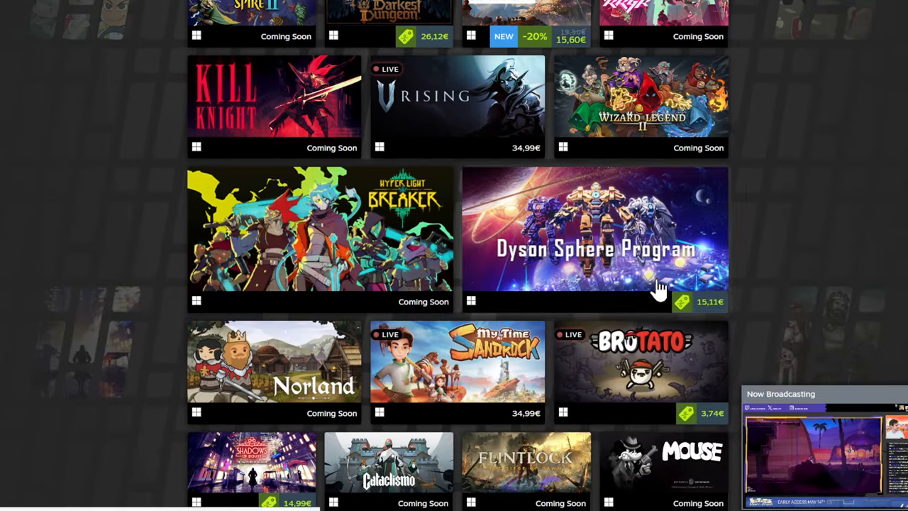
{"action": "mouse_move", "coordinate": [319, 234]}
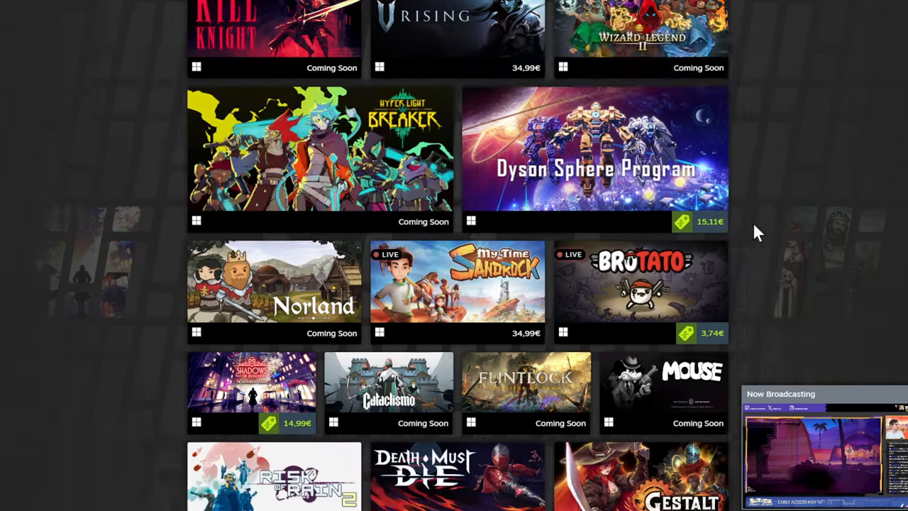
{"action": "scroll", "scroll_direction": "down", "scroll_amount": 3}
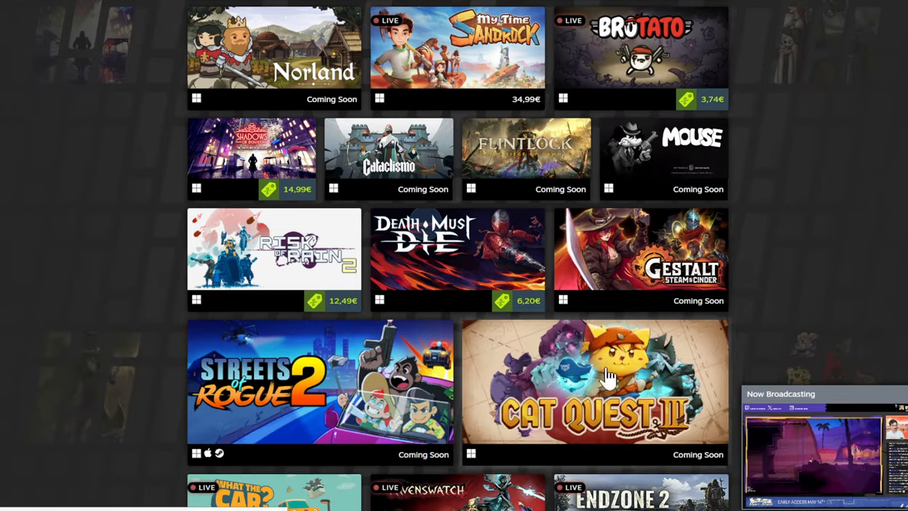
{"action": "mouse_move", "coordinate": [320, 380]}
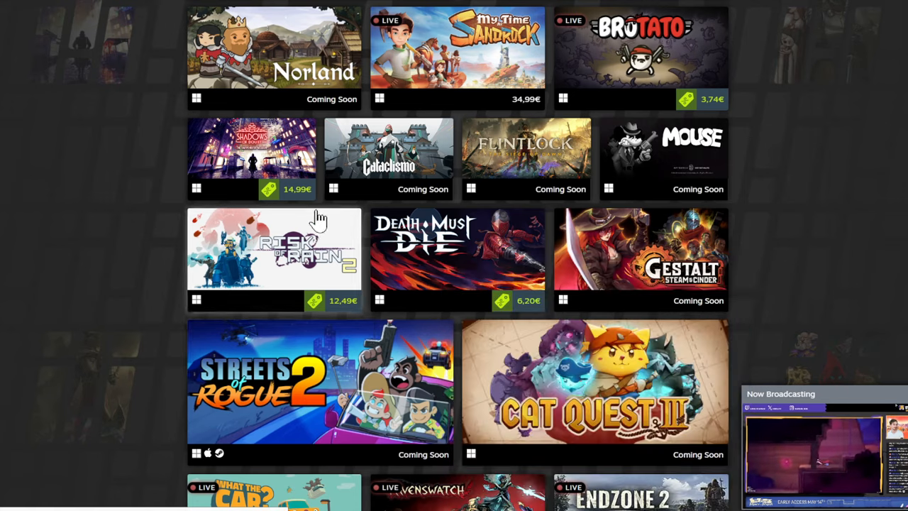
{"action": "scroll", "scroll_direction": "down", "scroll_amount": 3}
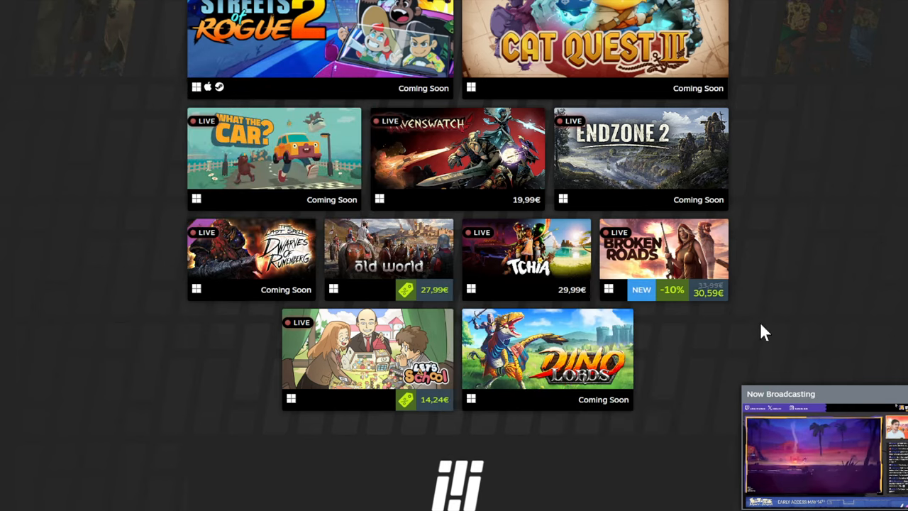
{"action": "scroll", "scroll_direction": "up", "scroll_amount": 3}
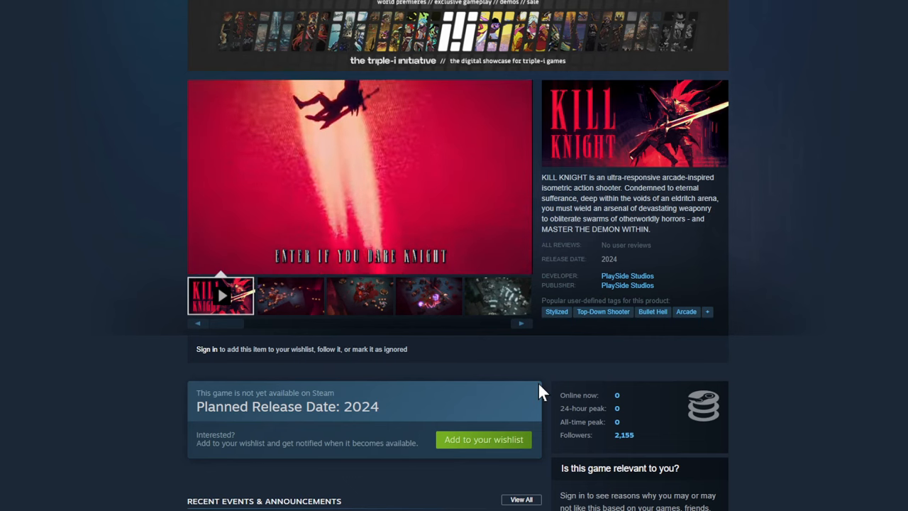
{"action": "mouse_move", "coordinate": [338, 383]}
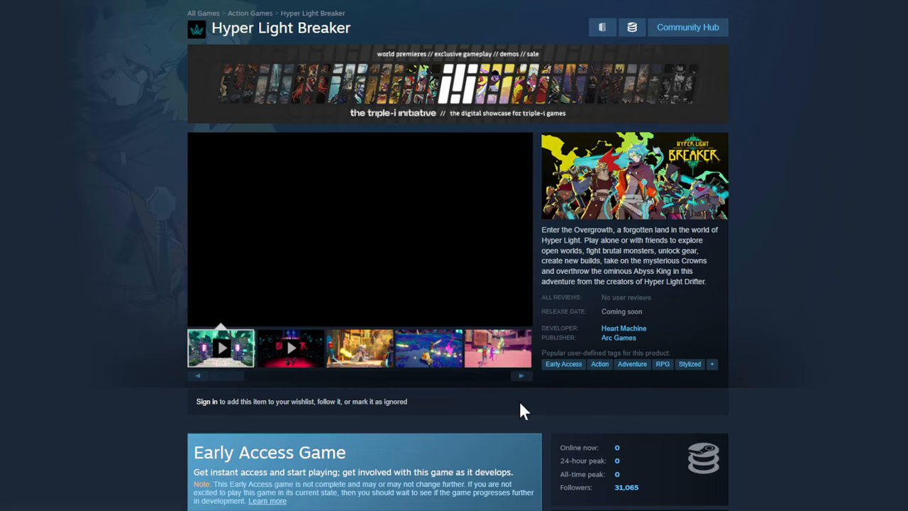
{"action": "scroll", "scroll_direction": "down", "scroll_amount": 3}
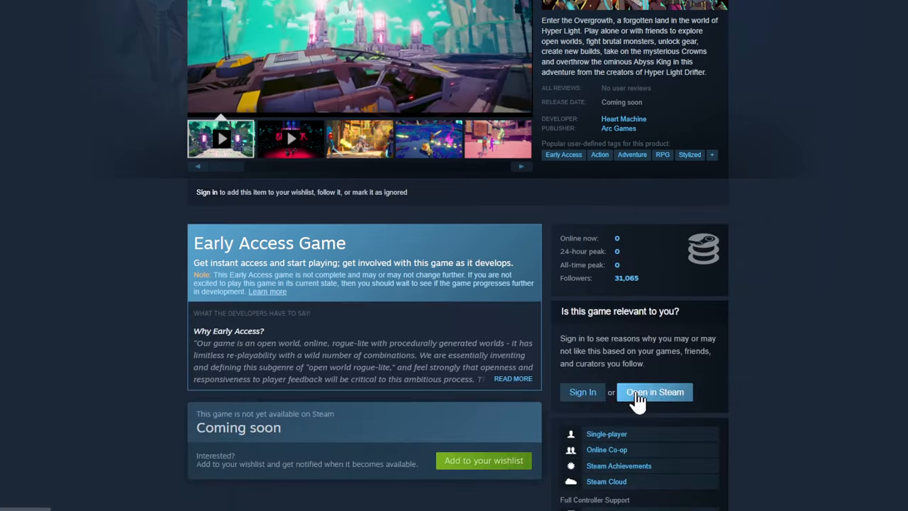
{"action": "scroll", "scroll_direction": "up", "scroll_amount": 3}
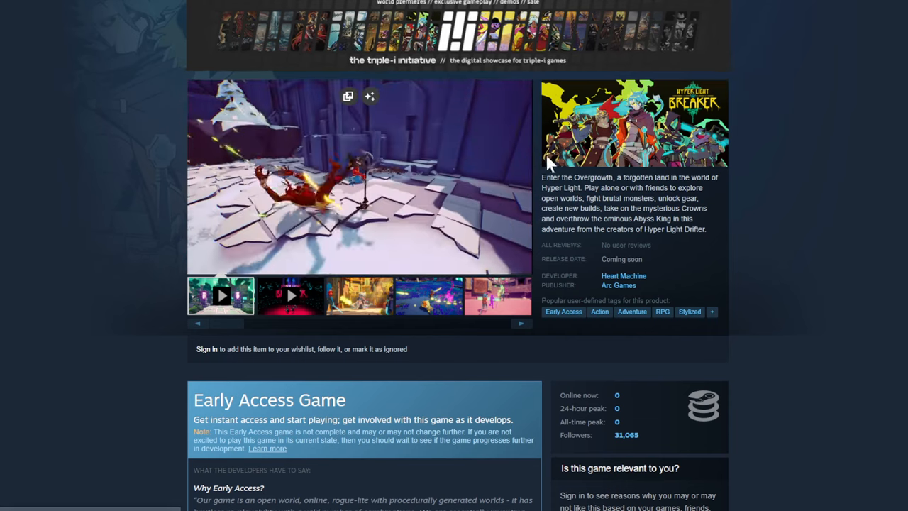
{"action": "left_click", "coordinate": [521, 324]}
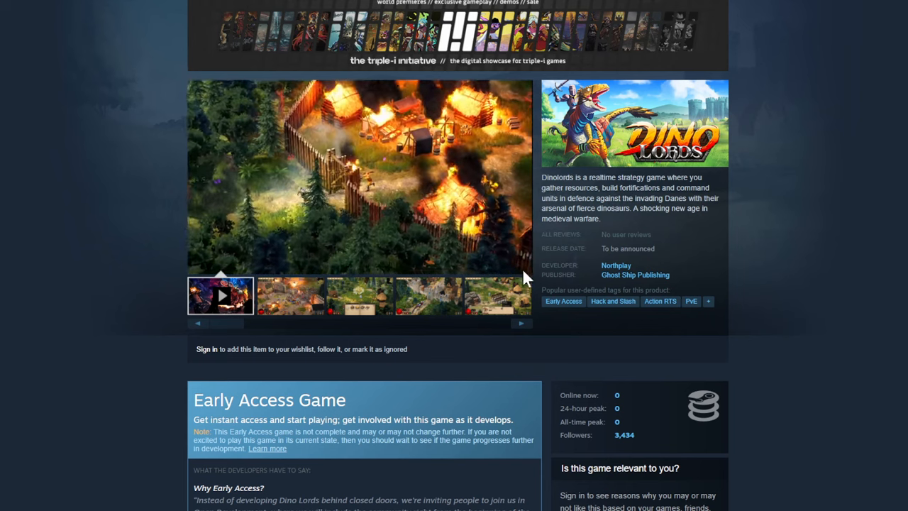
Step: Open the Dino Lords store page from the showcase
{"action": "left_click", "coordinate": [220, 295]}
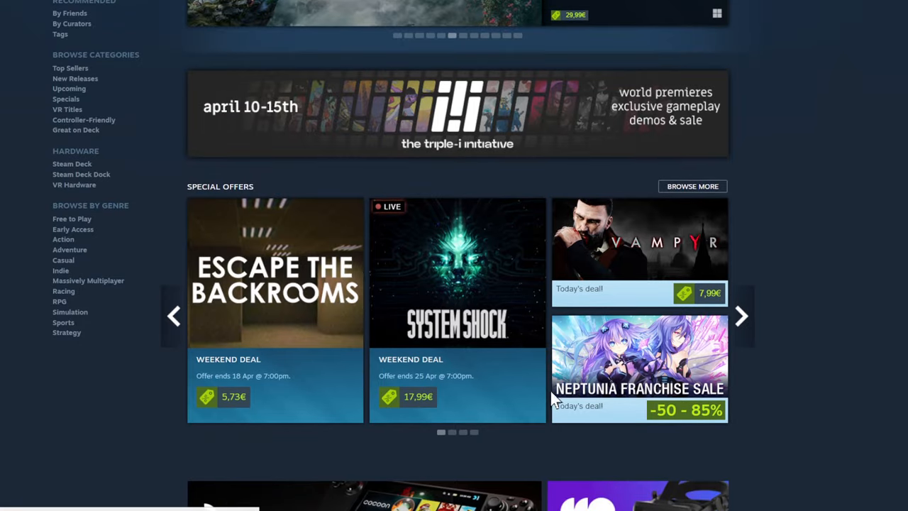
{"action": "mouse_move", "coordinate": [287, 293]}
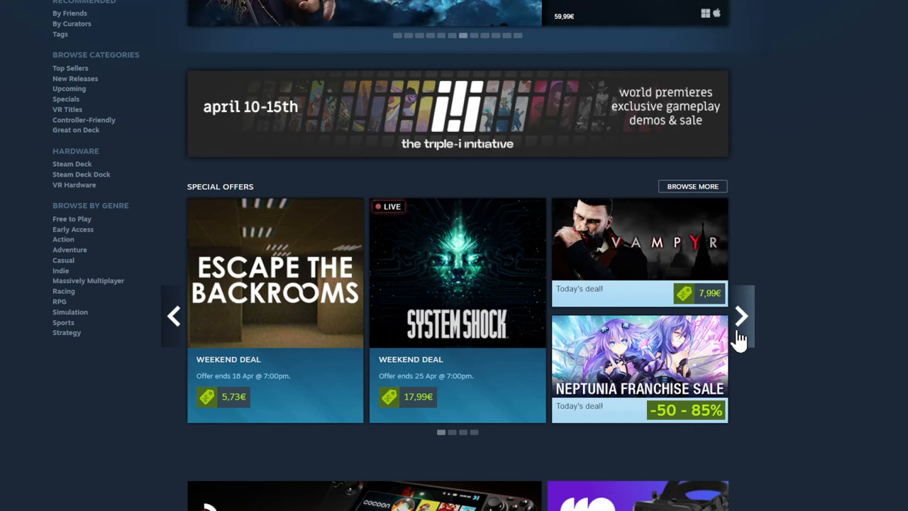
Step: Advance the Special Offers carousel to the deals with Pummel Party and Fallout Franchise Sale
{"action": "left_click", "coordinate": [741, 315]}
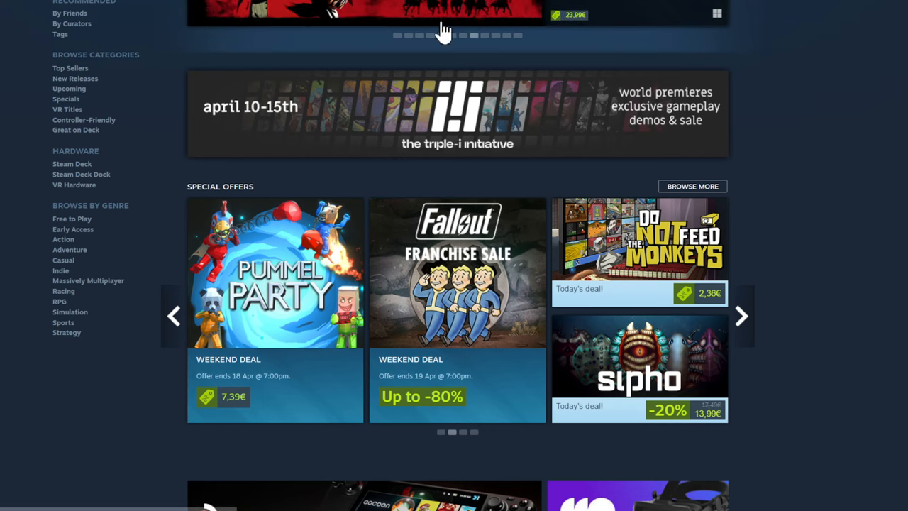
Step: Open the Fallout Franchise Sale page and scroll down through its Fallout 76, 4, New Vegas and 3 deals
{"action": "left_click", "coordinate": [456, 273]}
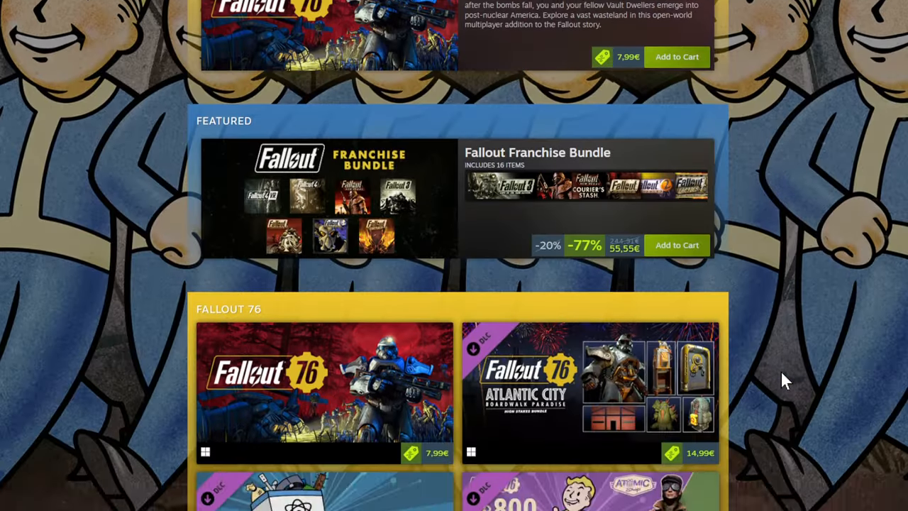
{"action": "scroll", "scroll_direction": "up", "scroll_amount": 3}
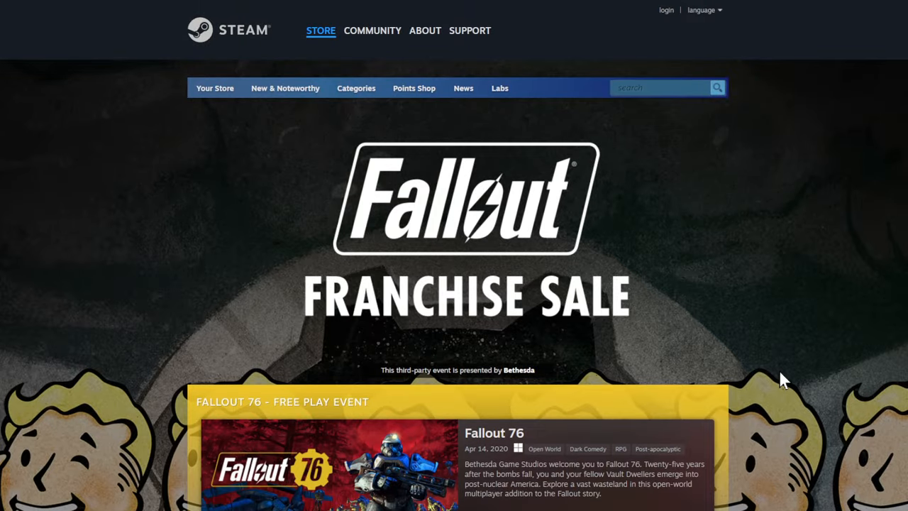
{"action": "scroll", "scroll_direction": "down", "scroll_amount": 3}
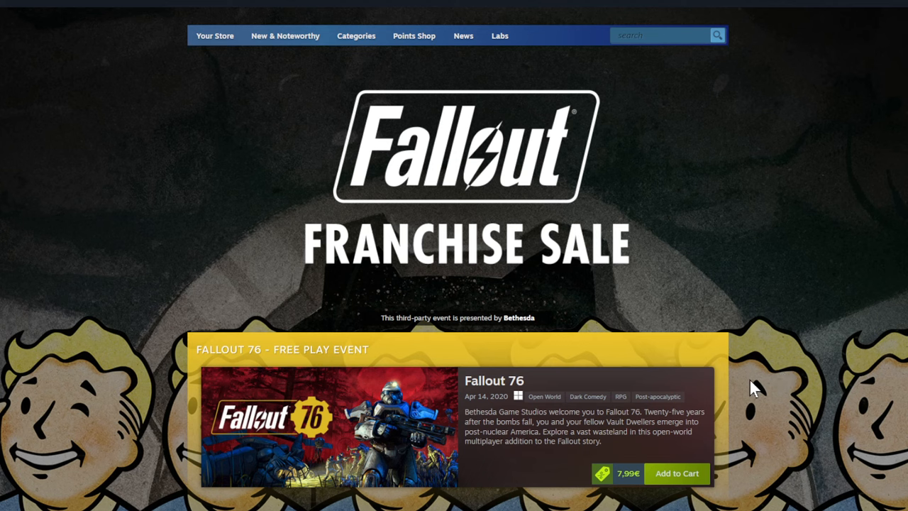
{"action": "scroll", "scroll_direction": "down", "scroll_amount": 3}
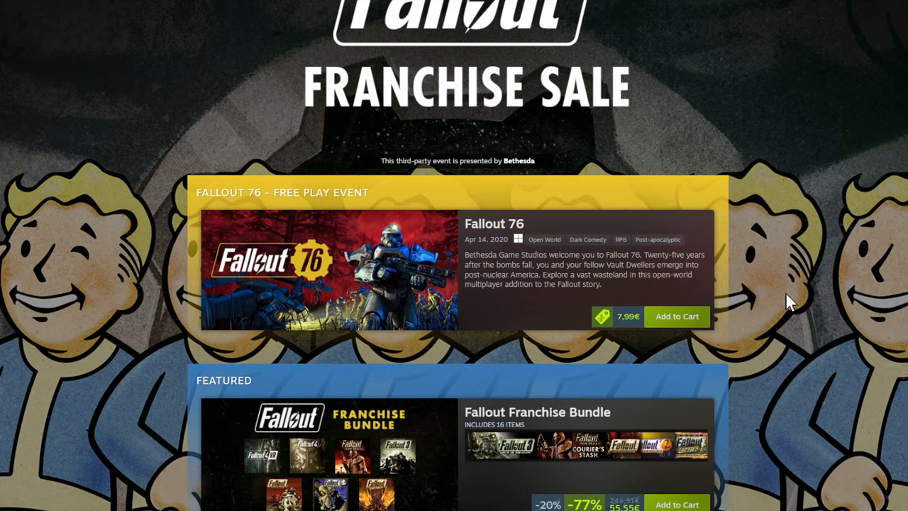
{"action": "scroll", "scroll_direction": "down", "scroll_amount": 3}
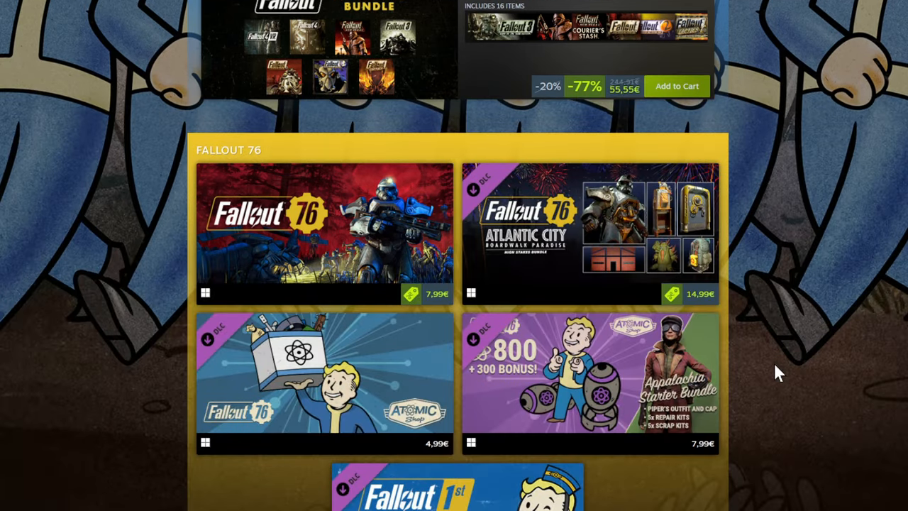
{"action": "scroll", "scroll_direction": "down", "scroll_amount": 3}
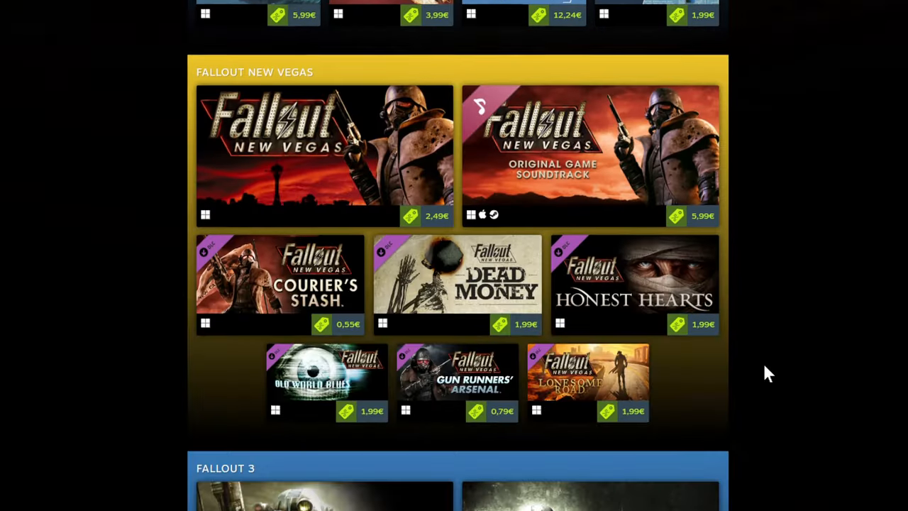
{"action": "scroll", "scroll_direction": "down", "scroll_amount": 3}
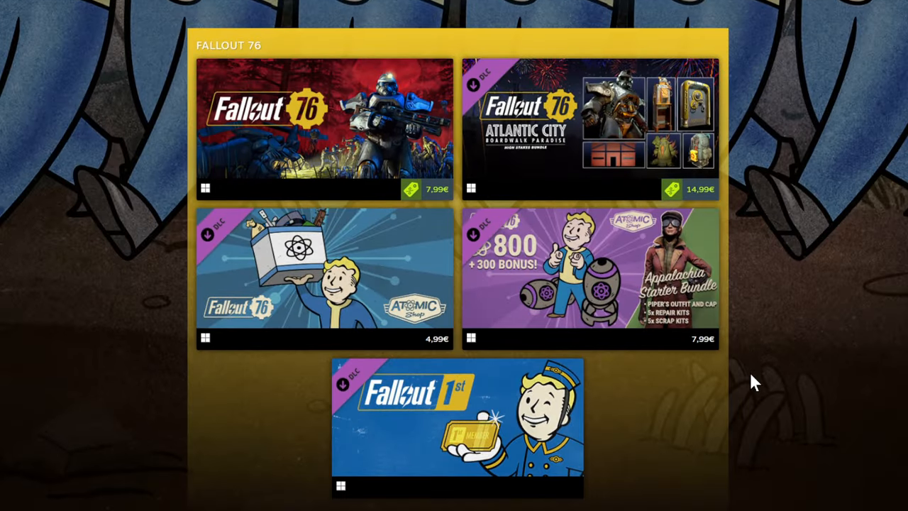
Step: Scroll back up the Fallout sale sections and return to the front page's Special Offers row
{"action": "scroll", "scroll_direction": "up", "scroll_amount": 3}
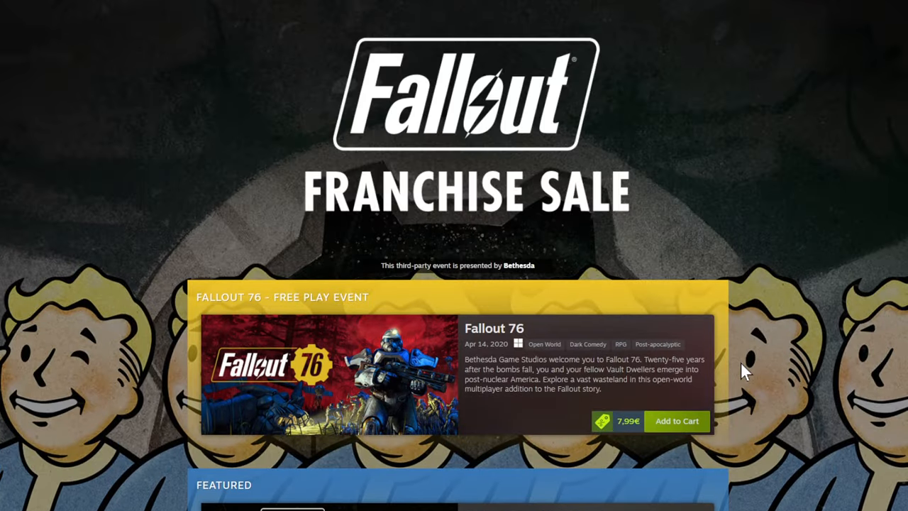
{"action": "scroll", "scroll_direction": "down", "scroll_amount": 3}
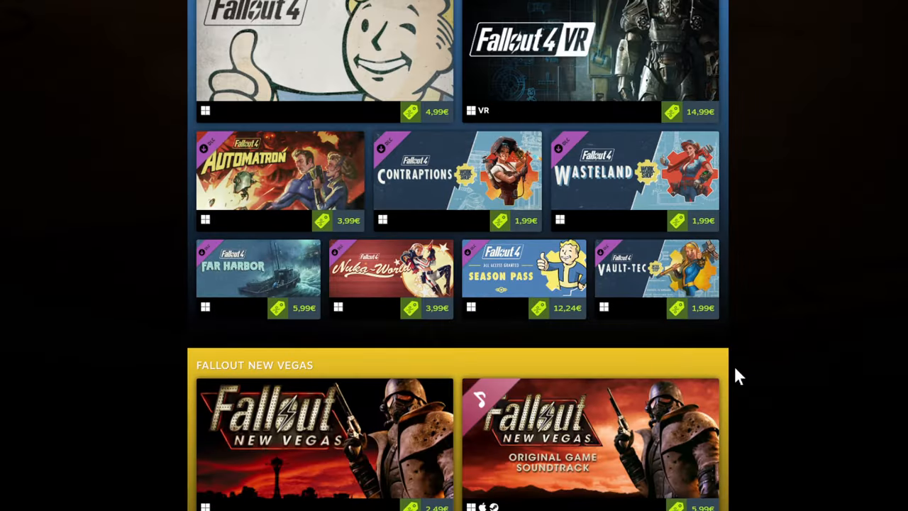
{"action": "scroll", "scroll_direction": "down", "scroll_amount": 3}
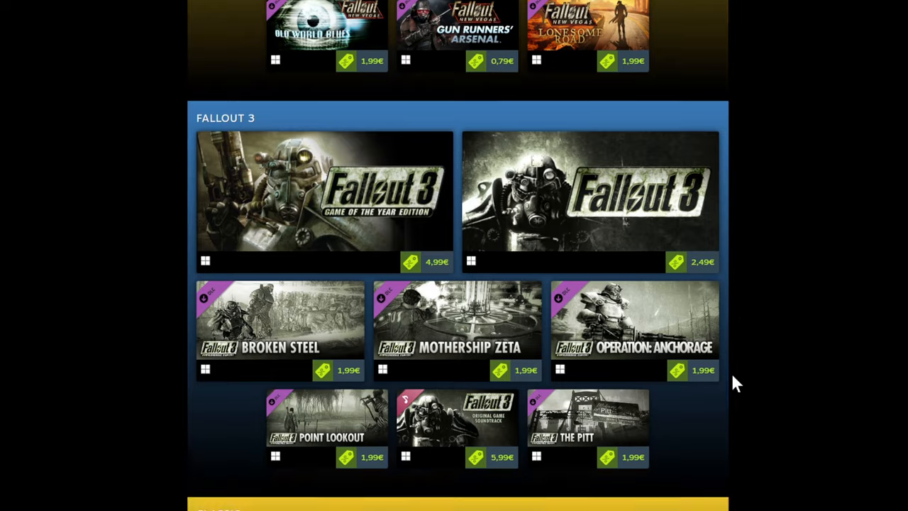
{"action": "scroll", "scroll_direction": "up", "scroll_amount": 3}
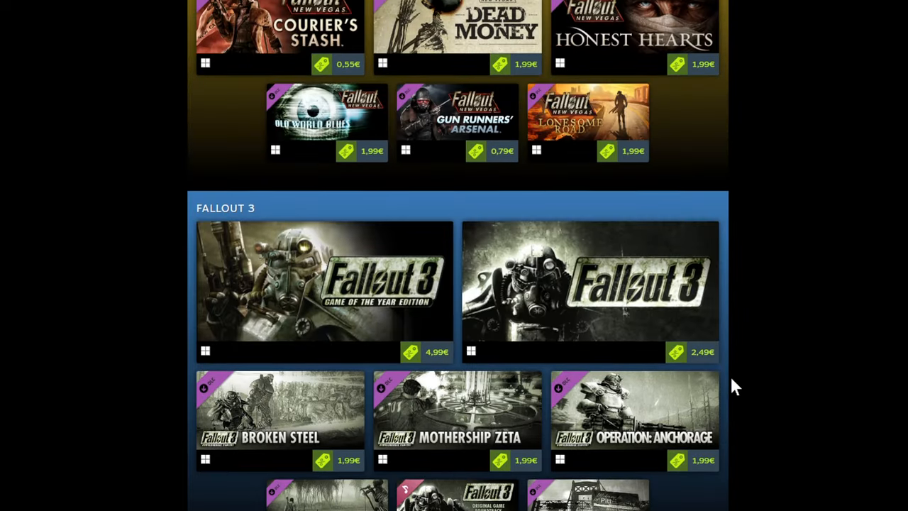
{"action": "scroll", "scroll_direction": "up", "scroll_amount": 3}
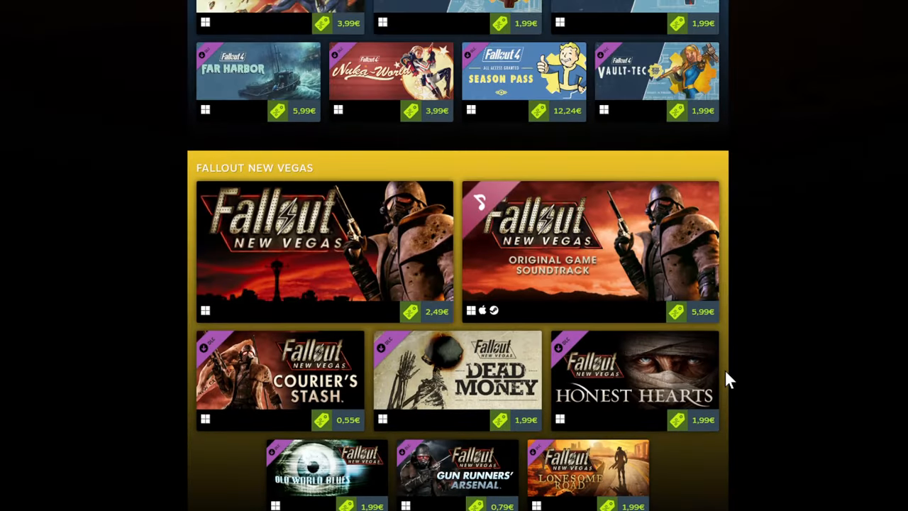
{"action": "scroll", "scroll_direction": "up", "scroll_amount": 3}
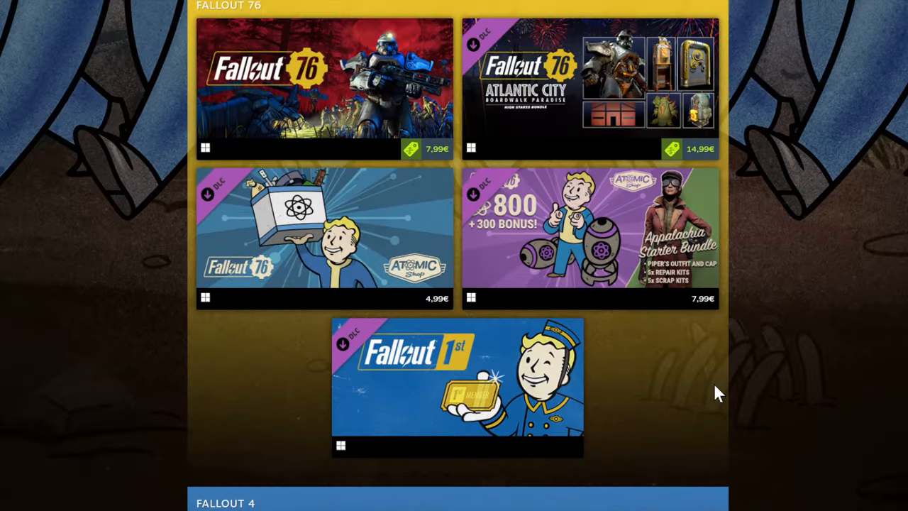
{"action": "scroll", "scroll_direction": "up", "scroll_amount": 3}
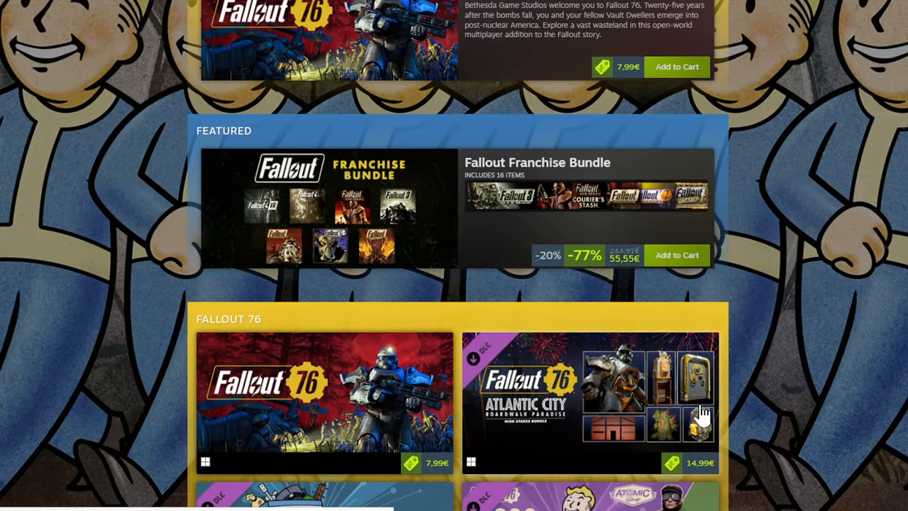
{"action": "scroll", "scroll_direction": "up", "scroll_amount": 3}
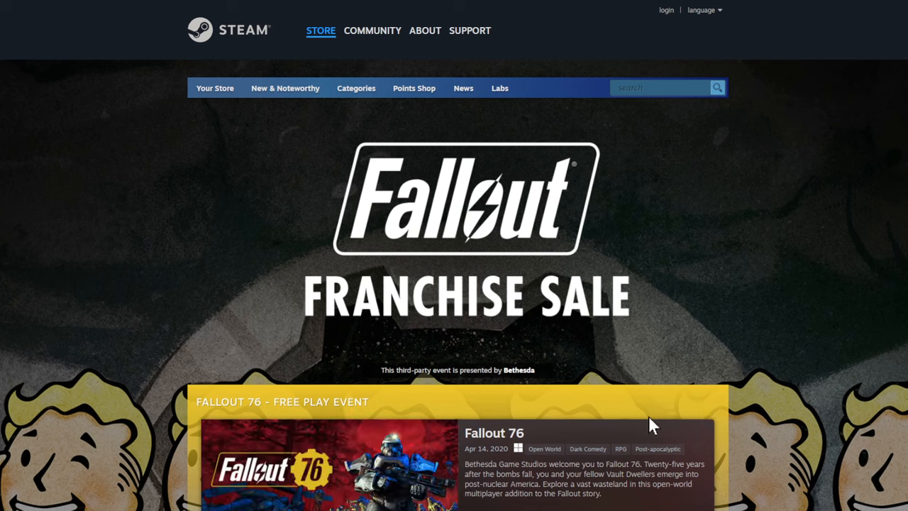
{"action": "mouse_move", "coordinate": [497, 131]}
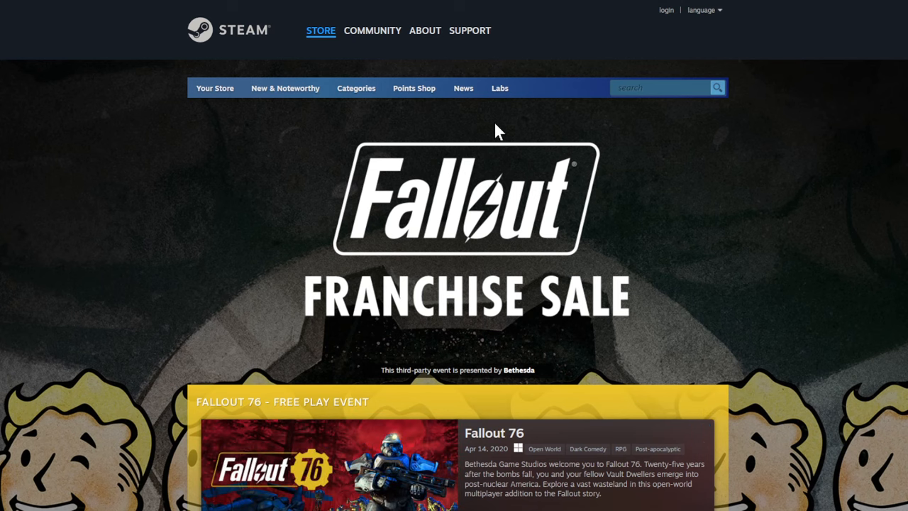
{"action": "scroll", "scroll_direction": "down", "scroll_amount": 3}
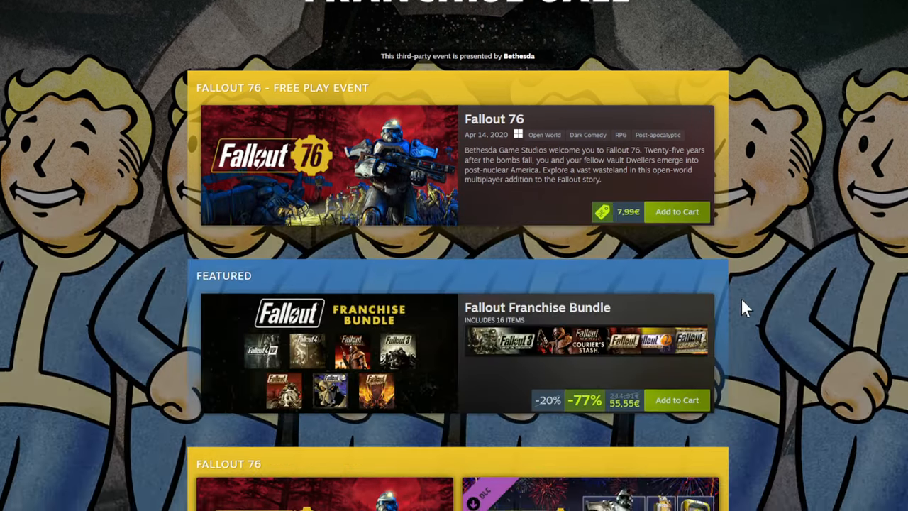
{"action": "scroll", "scroll_direction": "up", "scroll_amount": 3}
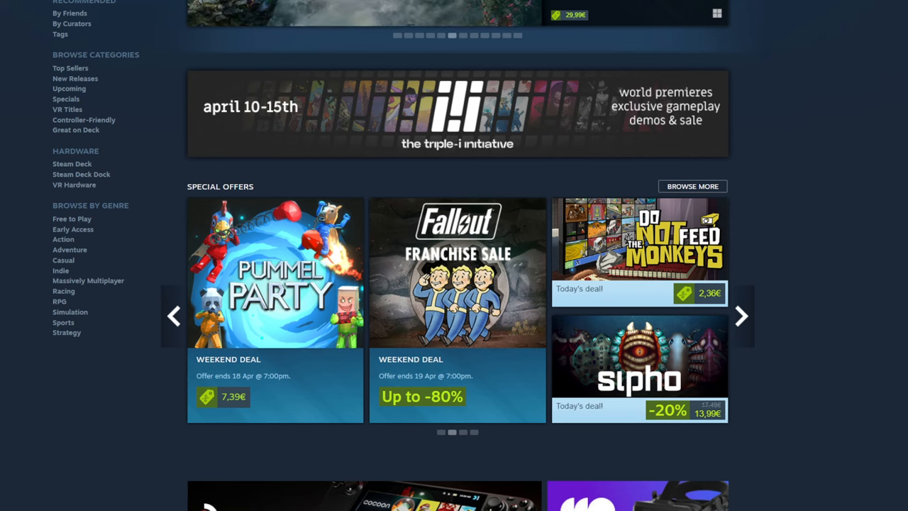
{"action": "mouse_move", "coordinate": [650, 345]}
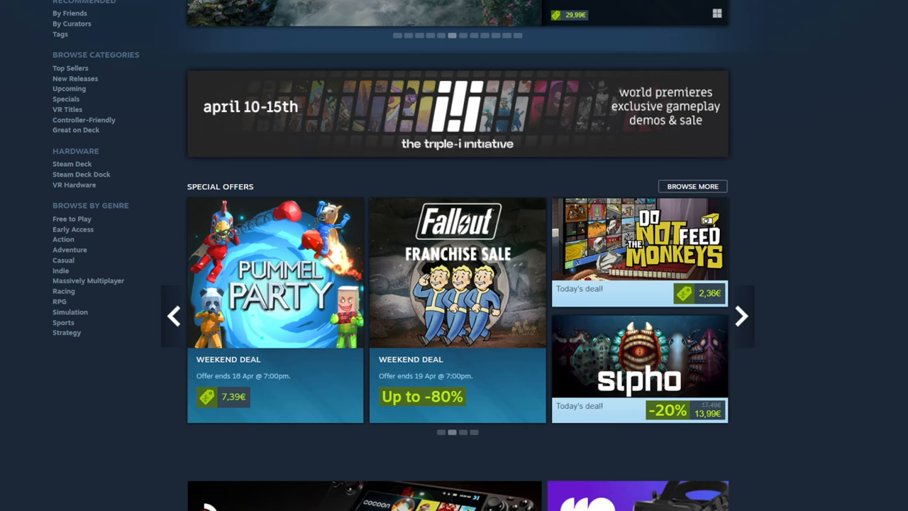
Step: Page the Special Offers carousel forward to the PGA 2K23, Palworld and Fallout deals
{"action": "left_click", "coordinate": [638, 361]}
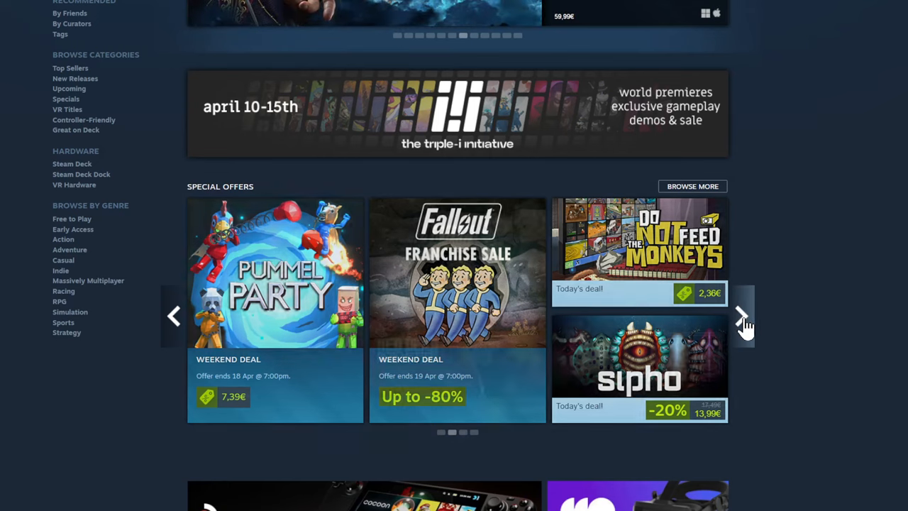
{"action": "left_click", "coordinate": [741, 316]}
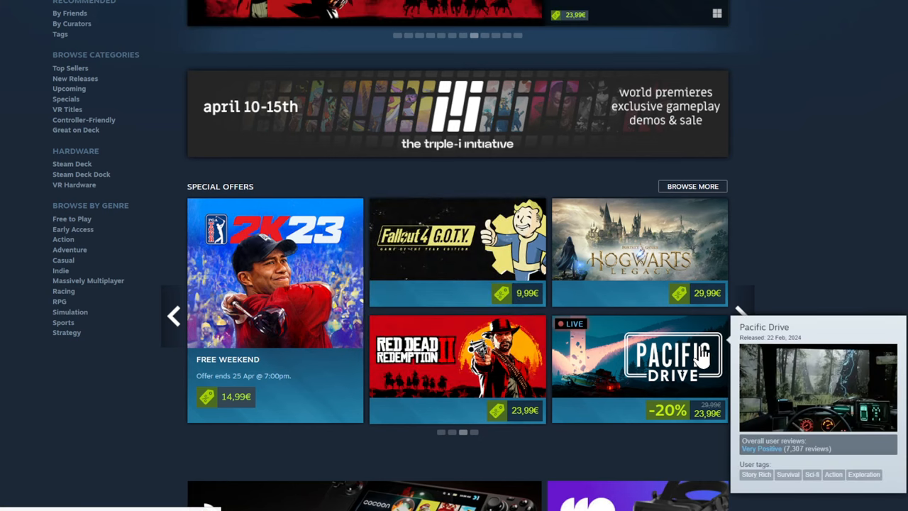
{"action": "mouse_move", "coordinate": [740, 334]}
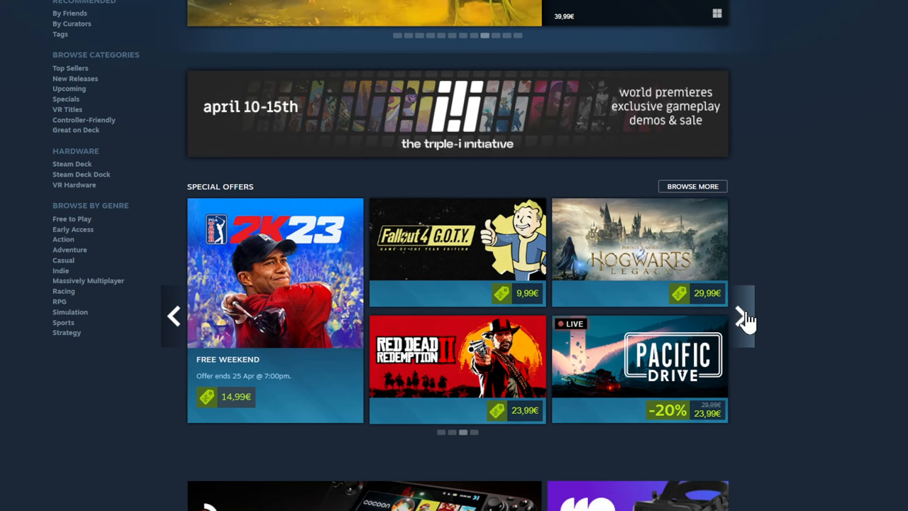
{"action": "left_click", "coordinate": [741, 317]}
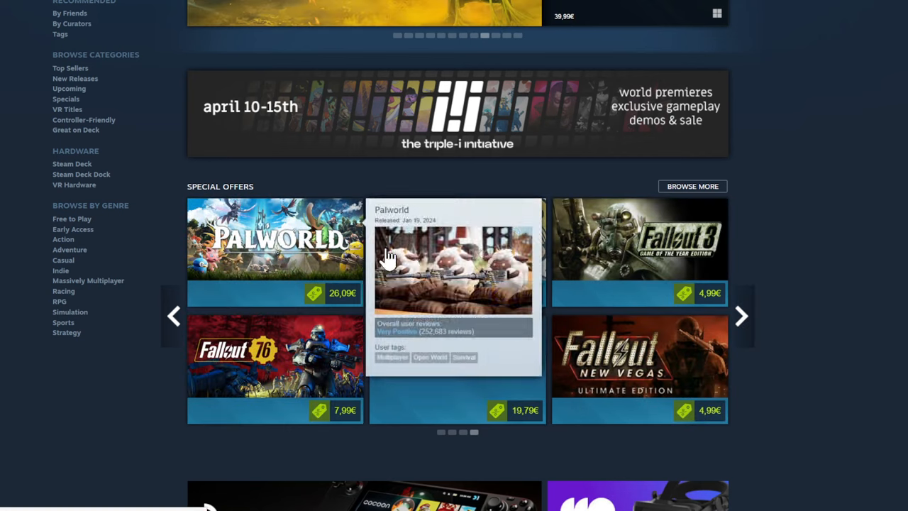
{"action": "left_click", "coordinate": [741, 316]}
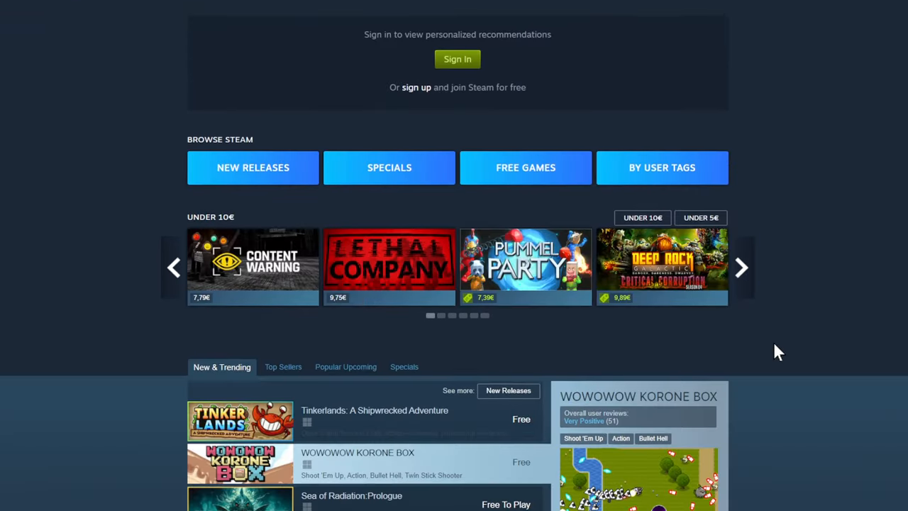
Step: Open Sea of Radiation: Prologue from New & Trending, view a screenshot, and return to the front page
{"action": "scroll", "scroll_direction": "down", "scroll_amount": 3}
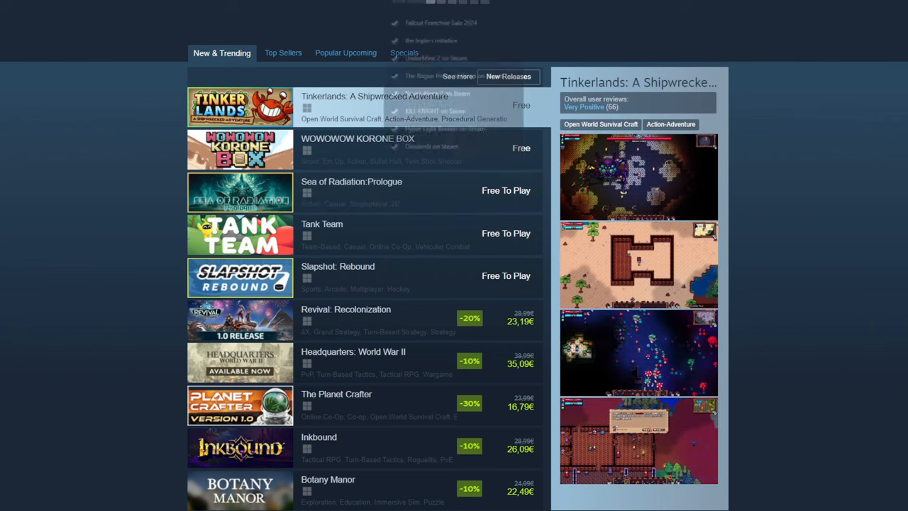
{"action": "left_click", "coordinate": [352, 190]}
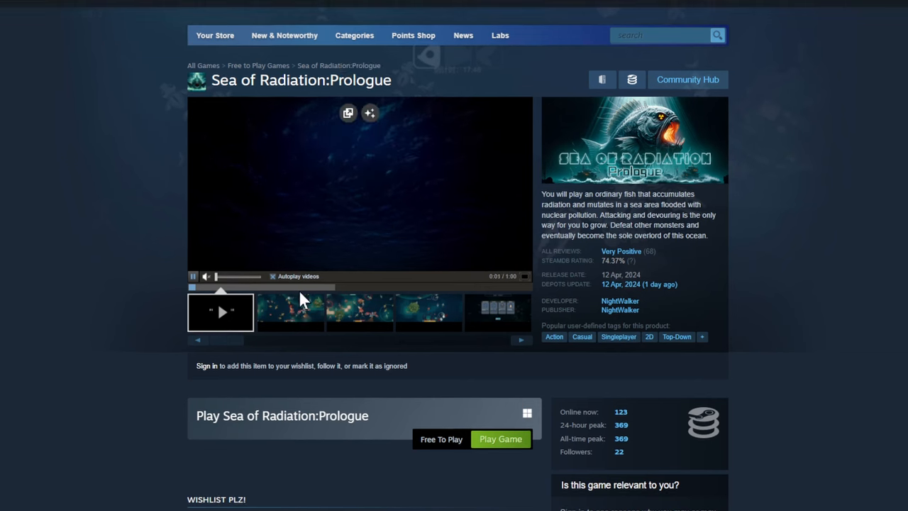
{"action": "left_click", "coordinate": [357, 312]}
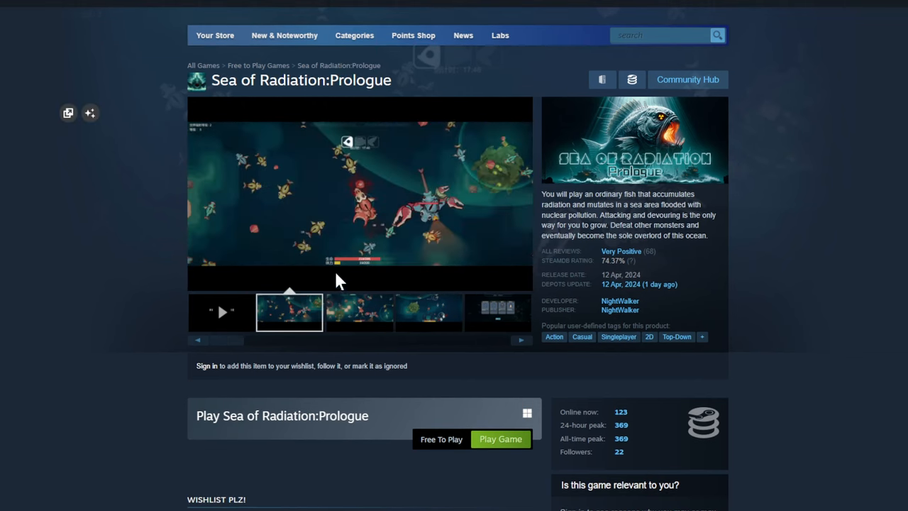
{"action": "left_click", "coordinate": [357, 312]}
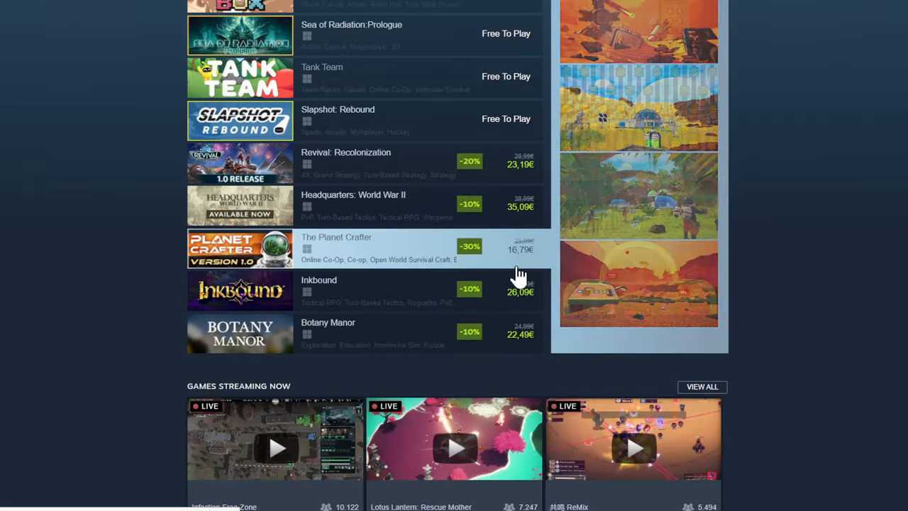
{"action": "mouse_move", "coordinate": [354, 213]}
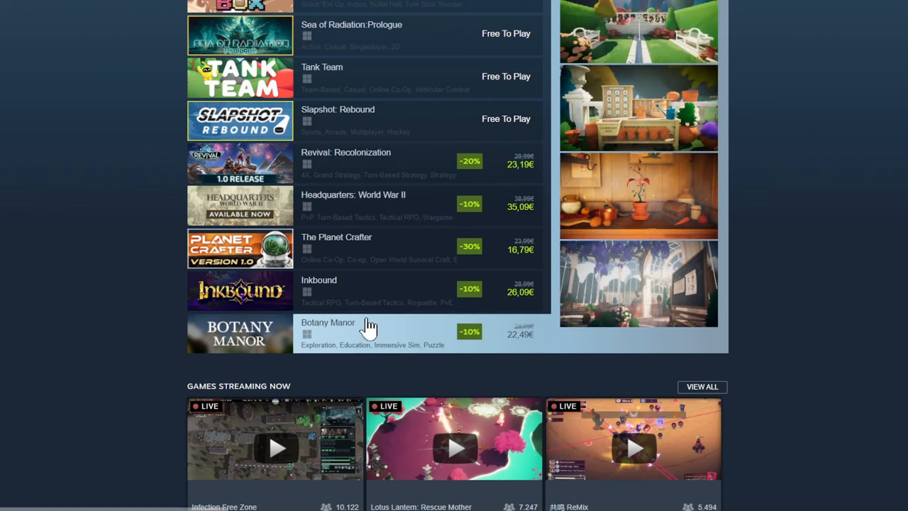
Step: Bring the front page's Top Sellers list with RimWorld and Infection Free Zone into view
{"action": "scroll", "scroll_direction": "up", "scroll_amount": 3}
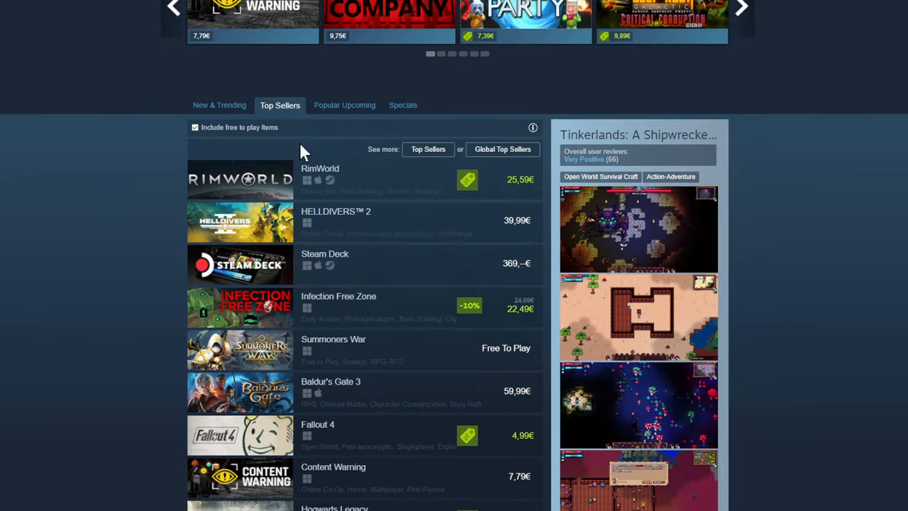
{"action": "mouse_move", "coordinate": [425, 196]}
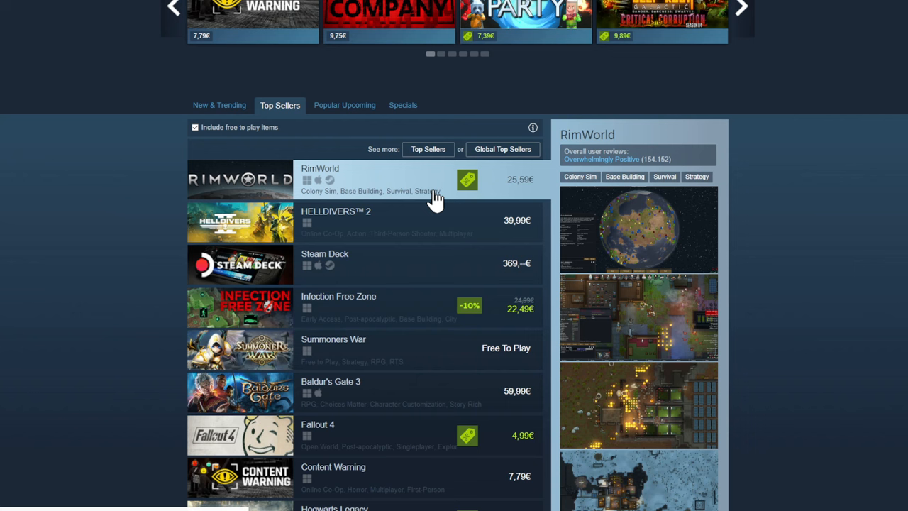
{"action": "mouse_move", "coordinate": [389, 304]}
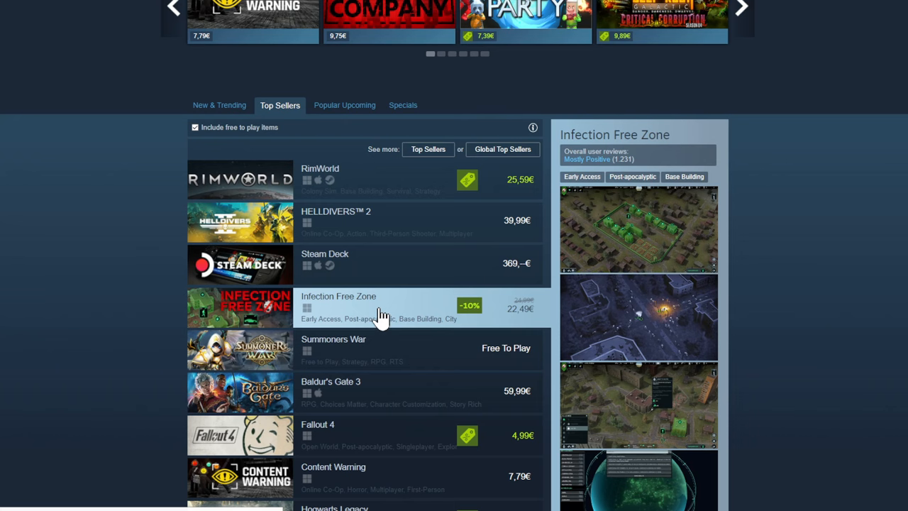
{"action": "scroll", "scroll_direction": "down", "scroll_amount": 3}
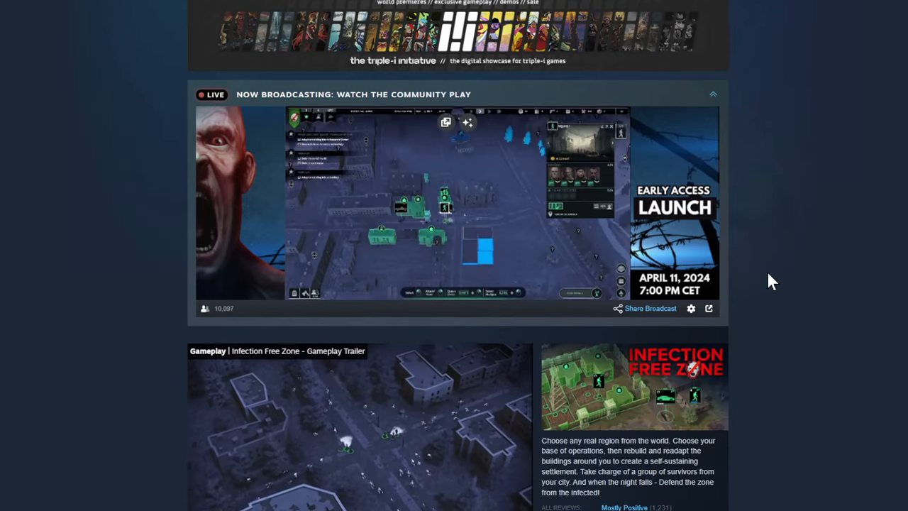
Step: Scroll the Infection Free Zone page through its prices, bundles, events and trailer, back to the media gallery
{"action": "scroll", "scroll_direction": "down", "scroll_amount": 3}
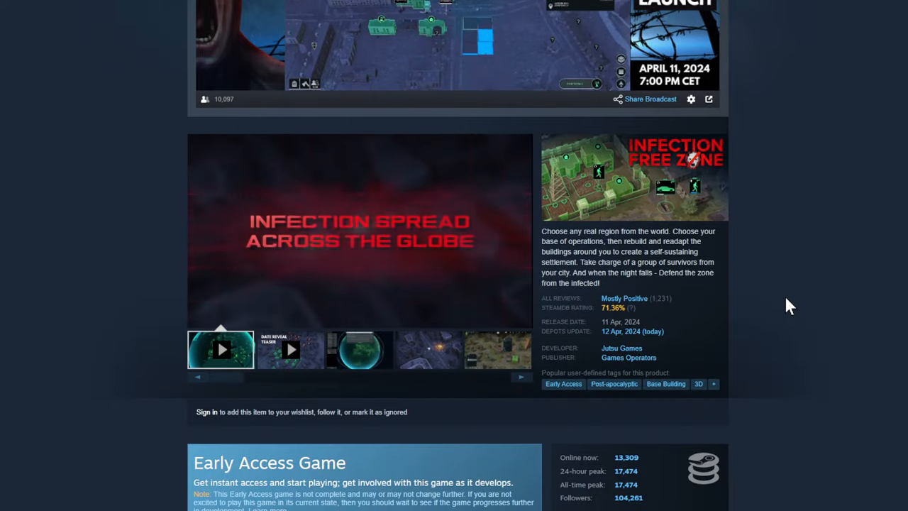
{"action": "scroll", "scroll_direction": "down", "scroll_amount": 3}
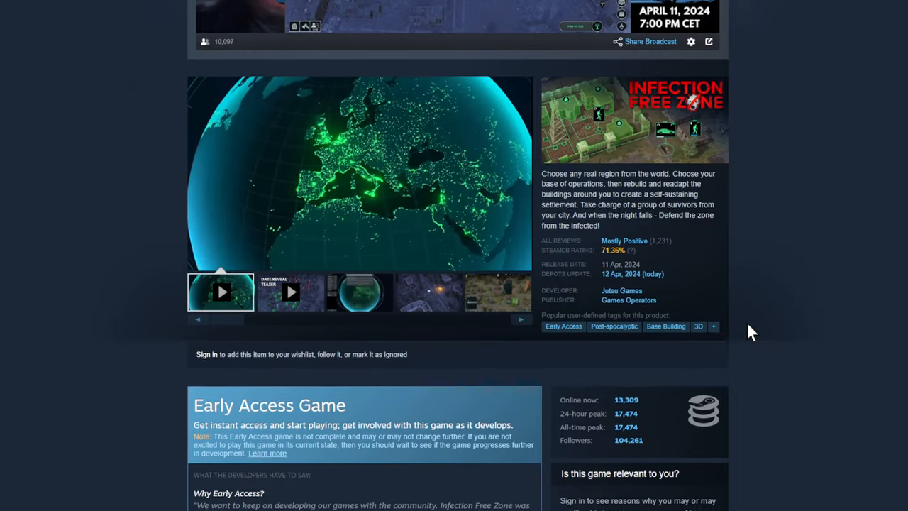
{"action": "scroll", "scroll_direction": "down", "scroll_amount": 3}
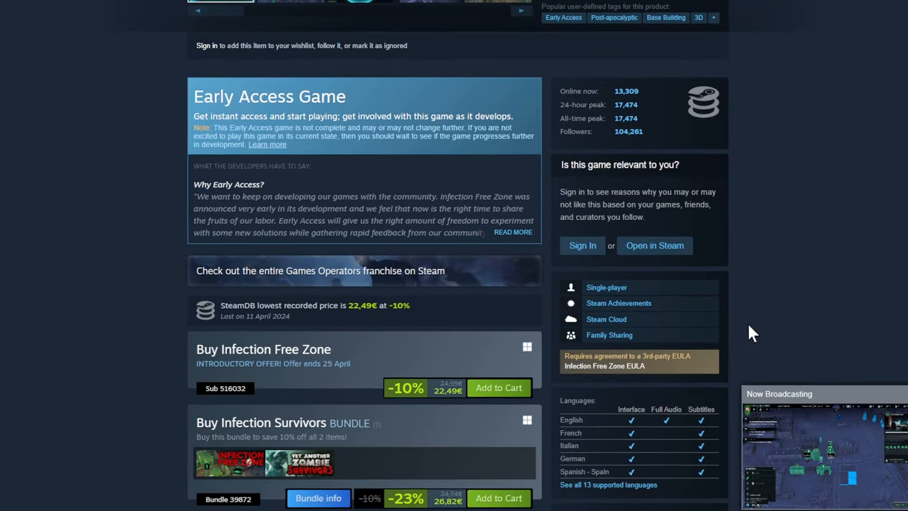
{"action": "scroll", "scroll_direction": "up", "scroll_amount": 3}
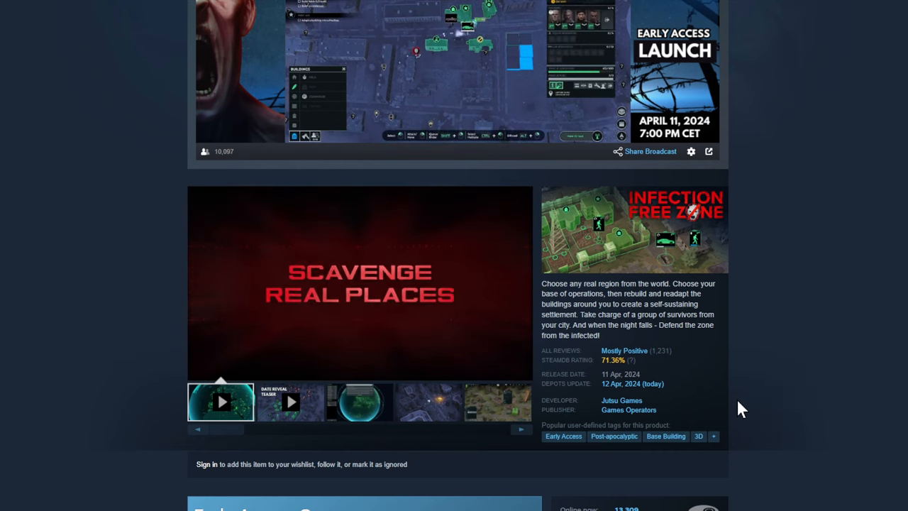
{"action": "scroll", "scroll_direction": "down", "scroll_amount": 3}
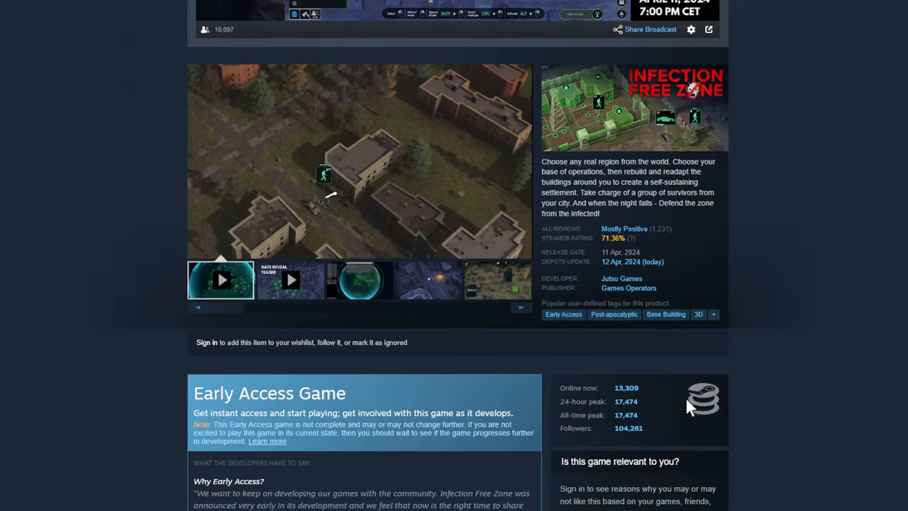
{"action": "scroll", "scroll_direction": "down", "scroll_amount": 3}
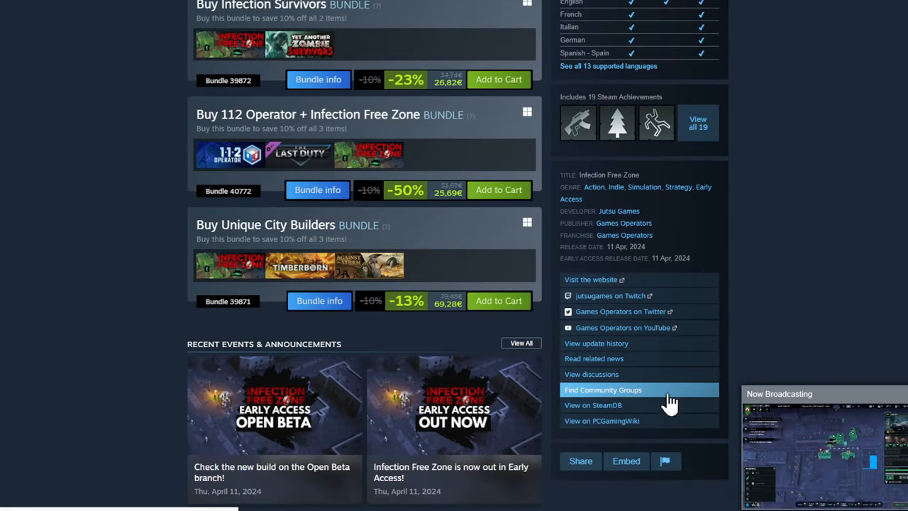
{"action": "mouse_move", "coordinate": [610, 394]}
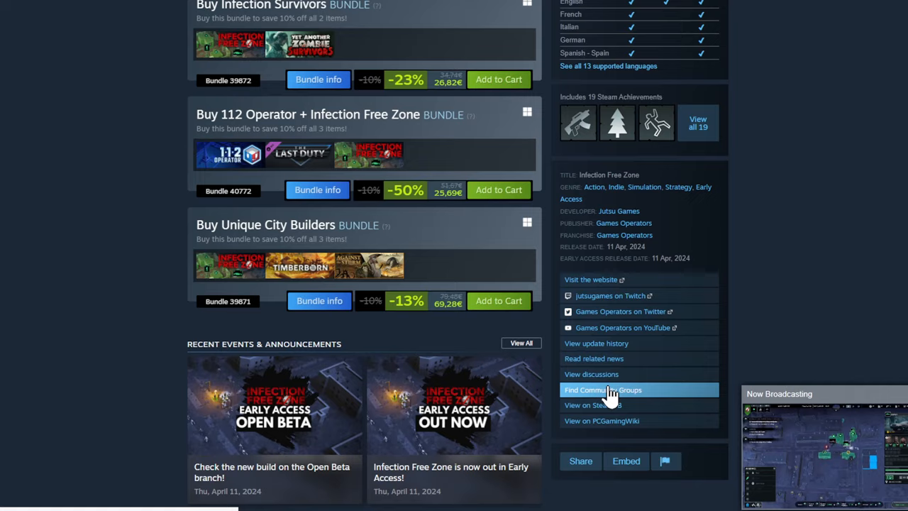
{"action": "scroll", "scroll_direction": "up", "scroll_amount": 3}
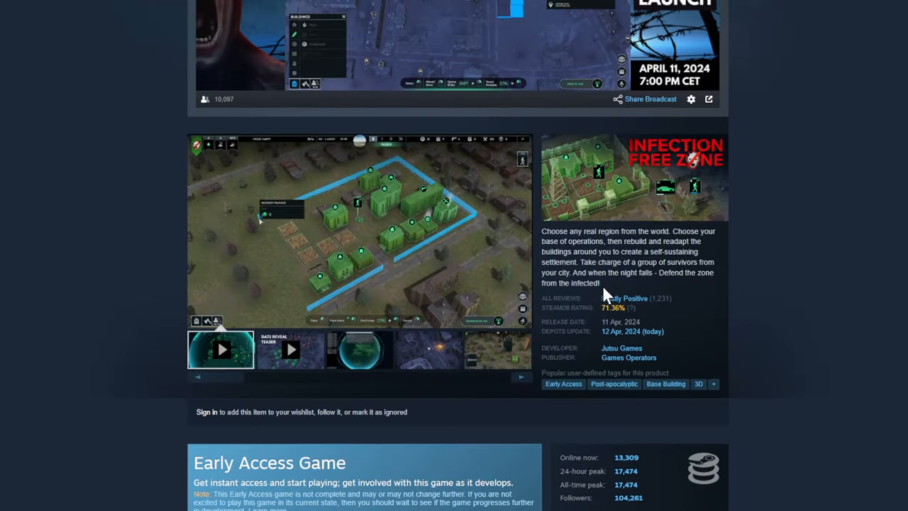
{"action": "mouse_move", "coordinate": [532, 42]}
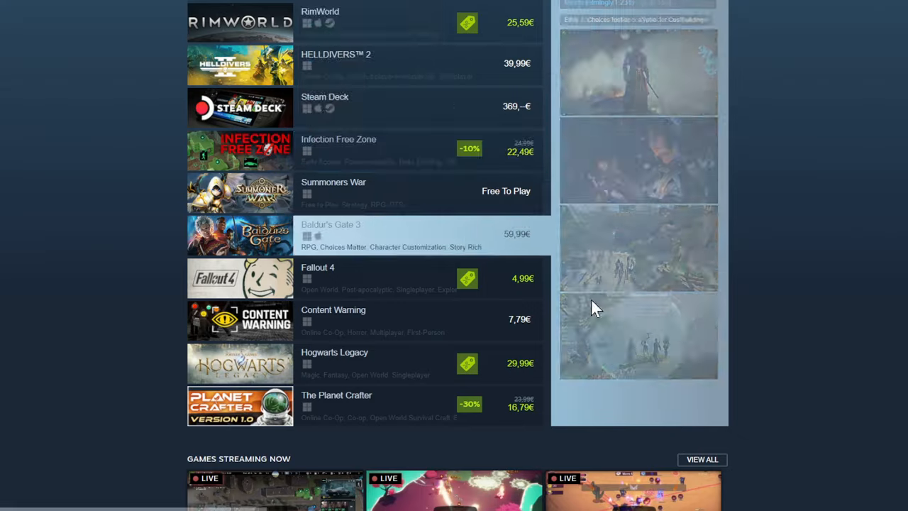
Step: Scroll through the front page's Popular Upcoming games list
{"action": "scroll", "scroll_direction": "up", "scroll_amount": 3}
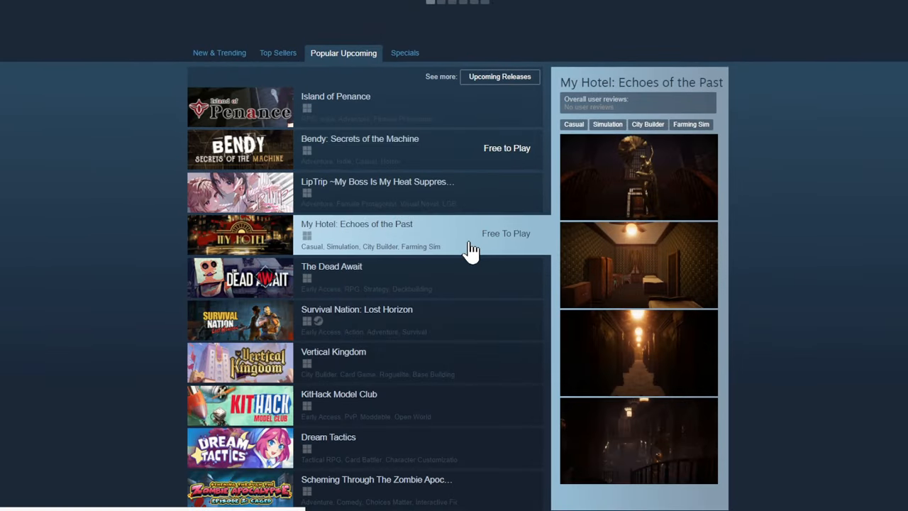
{"action": "mouse_move", "coordinate": [400, 366]}
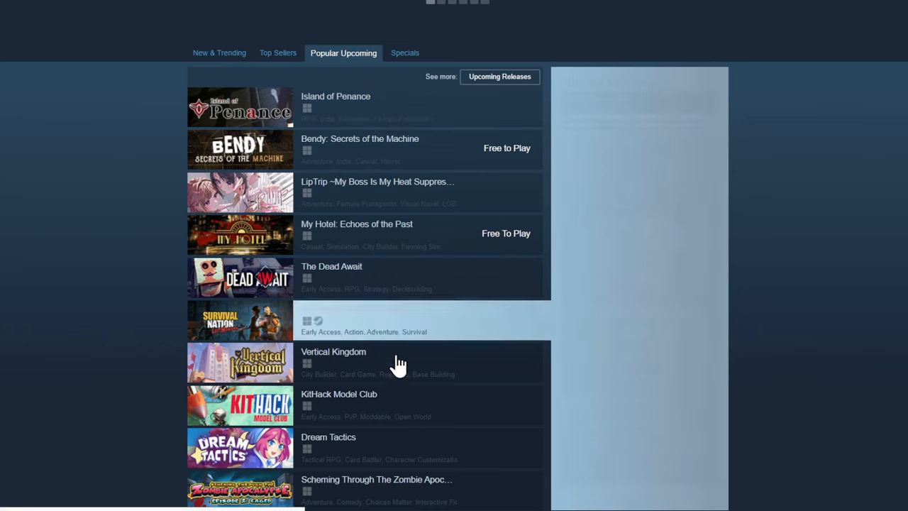
{"action": "scroll", "scroll_direction": "down", "scroll_amount": 3}
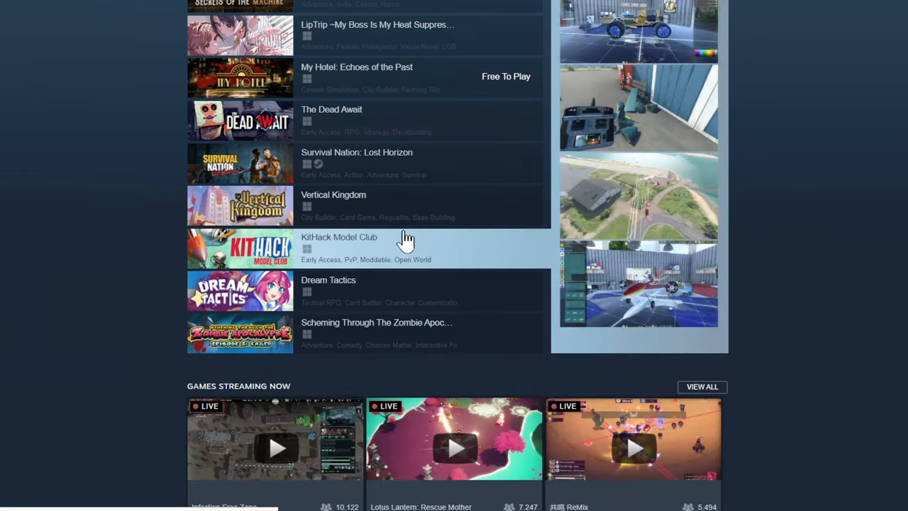
{"action": "scroll", "scroll_direction": "up", "scroll_amount": 3}
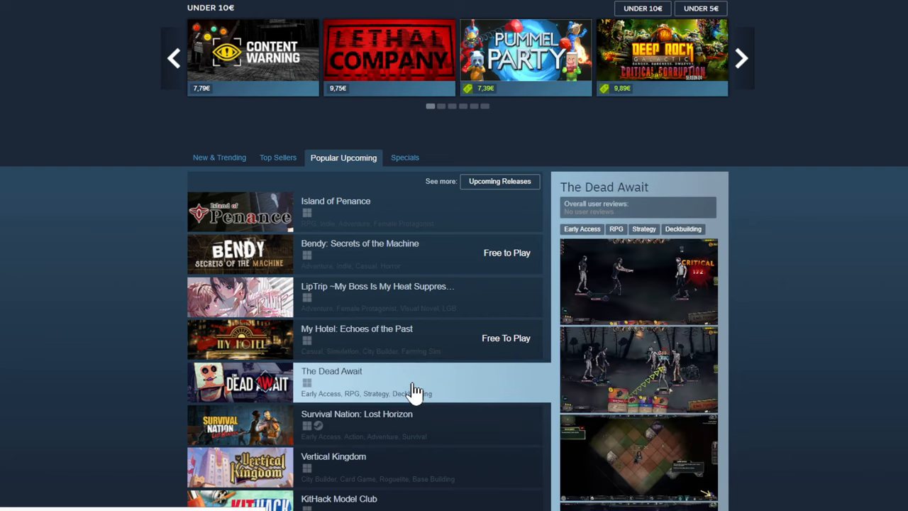
{"action": "scroll", "scroll_direction": "down", "scroll_amount": 3}
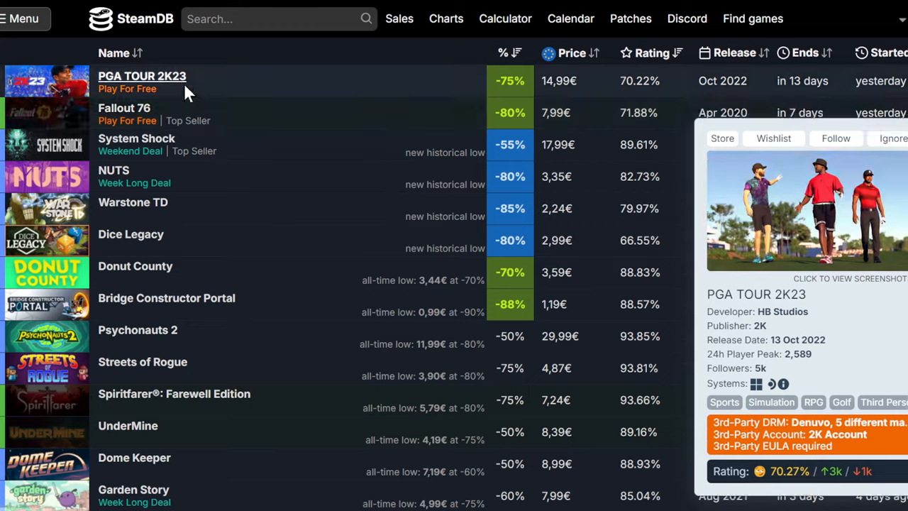
Step: Scroll the SteamDB sales table past Aircraft Carrier Survival to Deep Rock Galactic and Cloudpunk at -65%
{"action": "scroll", "scroll_direction": "down", "scroll_amount": 3}
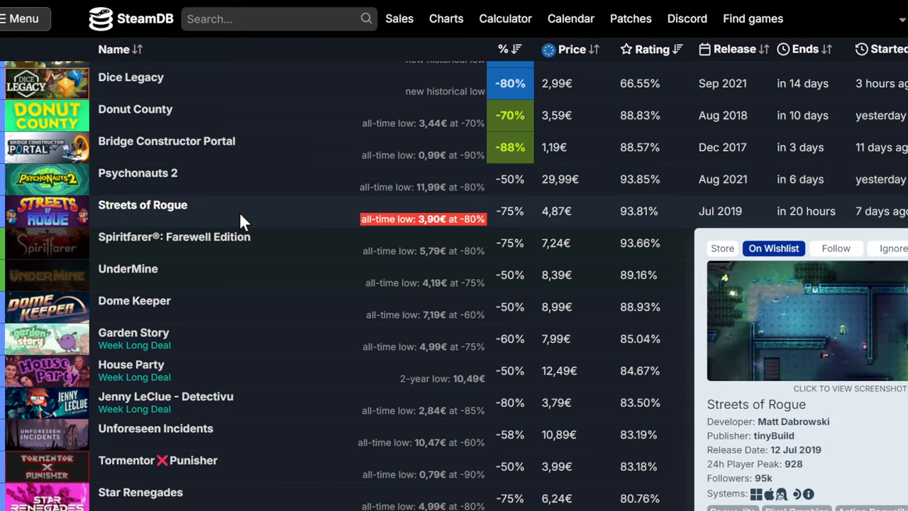
{"action": "scroll", "scroll_direction": "down", "scroll_amount": 3}
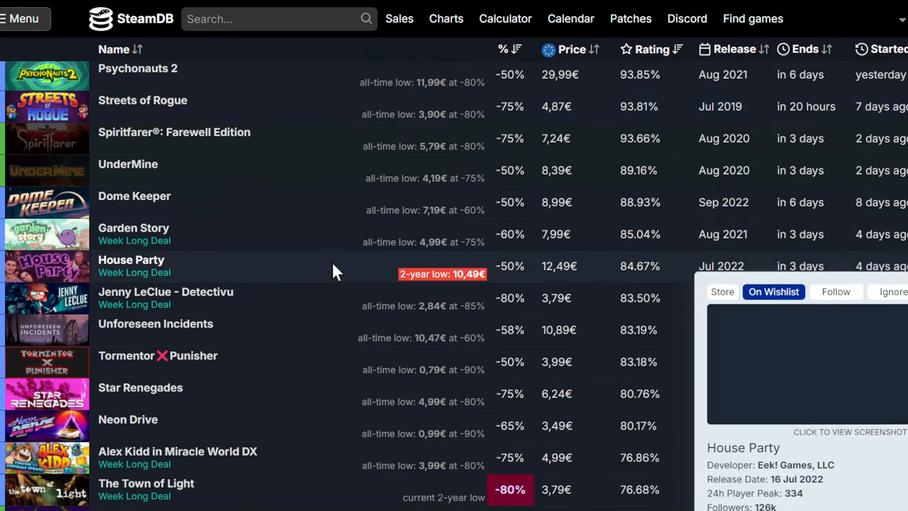
{"action": "scroll", "scroll_direction": "down", "scroll_amount": 3}
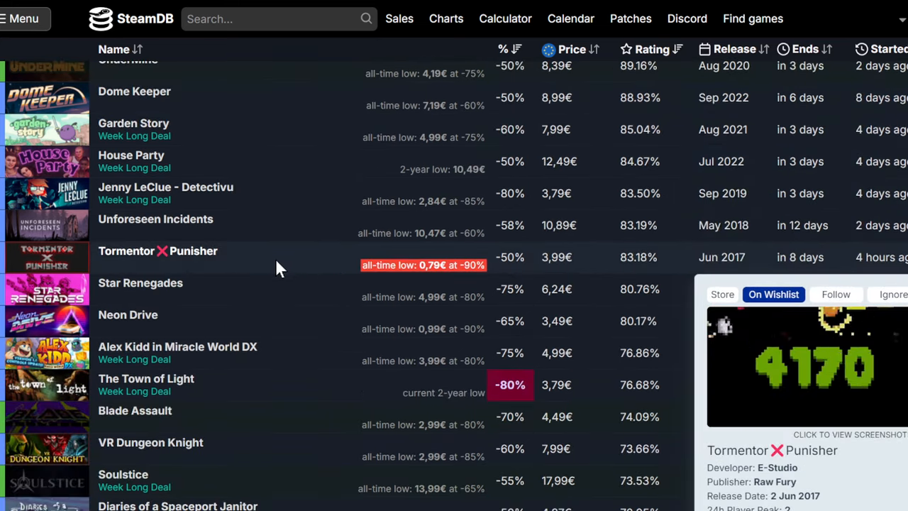
{"action": "scroll", "scroll_direction": "down", "scroll_amount": 3}
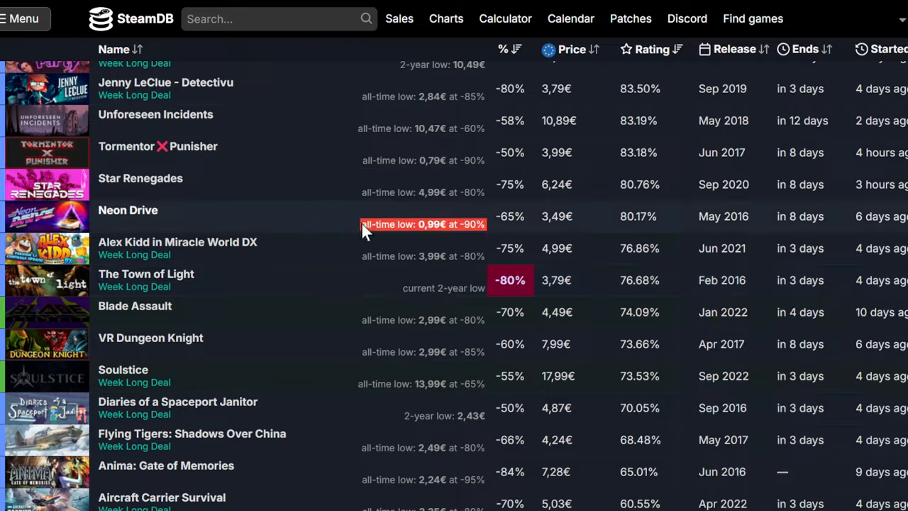
{"action": "scroll", "scroll_direction": "down", "scroll_amount": 3}
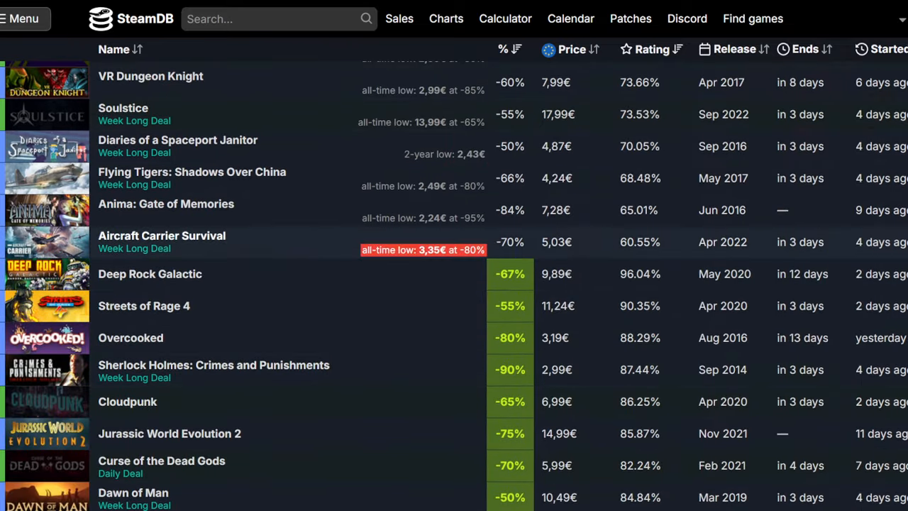
{"action": "scroll", "scroll_direction": "down", "scroll_amount": 3}
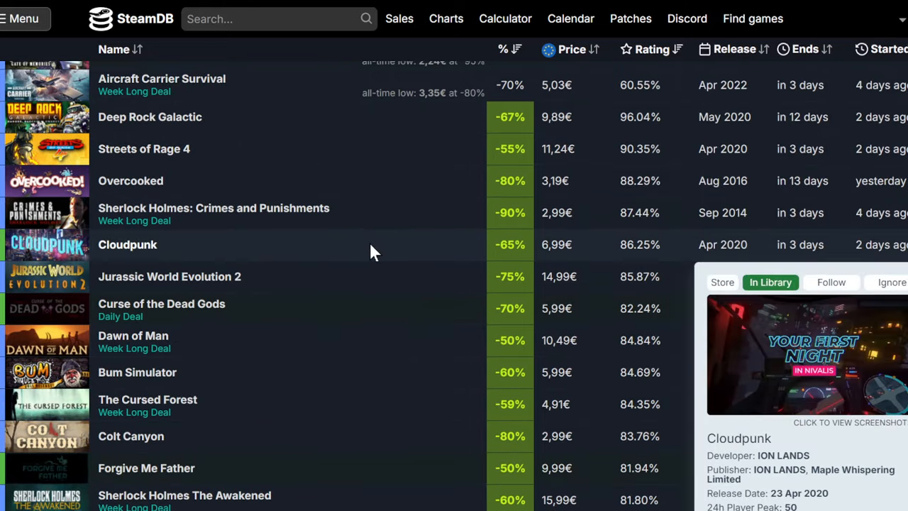
Step: Scroll to the end of SteamDB's first 100 of 679 sale entries, then bring up the Steam store front page
{"action": "scroll", "scroll_direction": "down", "scroll_amount": 3}
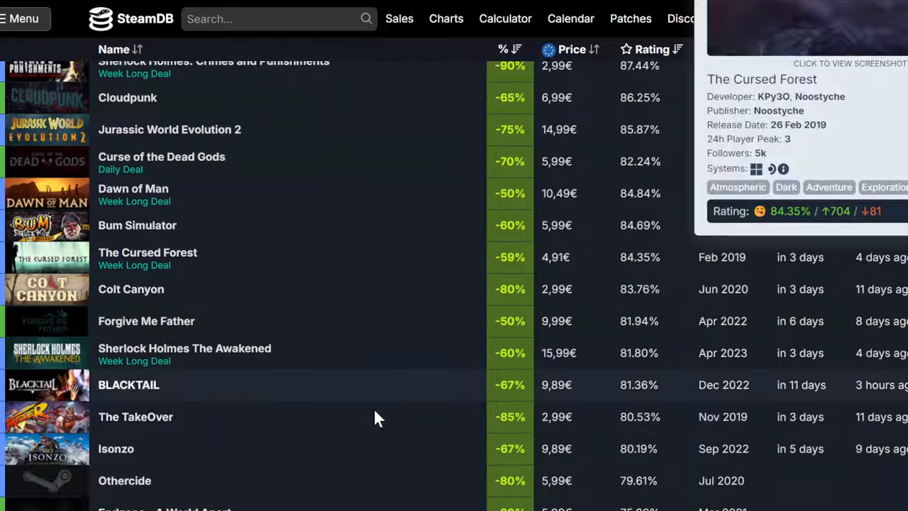
{"action": "scroll", "scroll_direction": "down", "scroll_amount": 3}
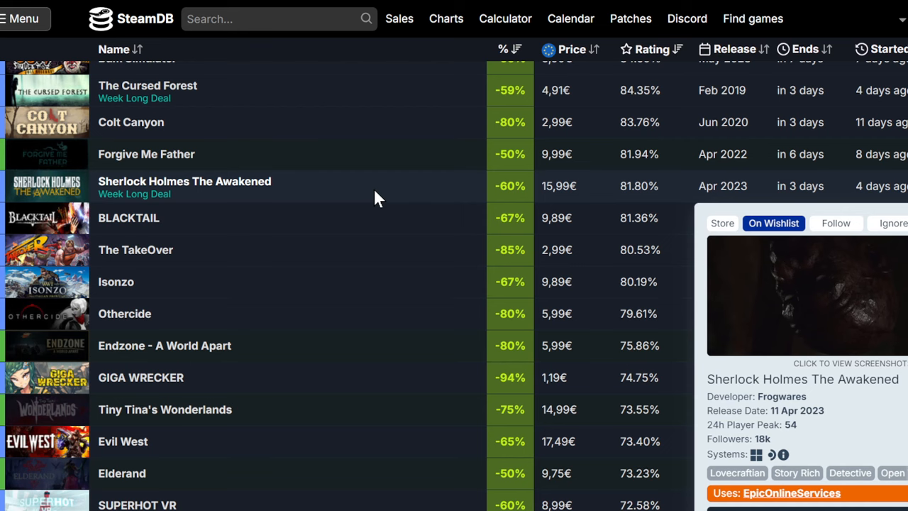
{"action": "scroll", "scroll_direction": "down", "scroll_amount": 3}
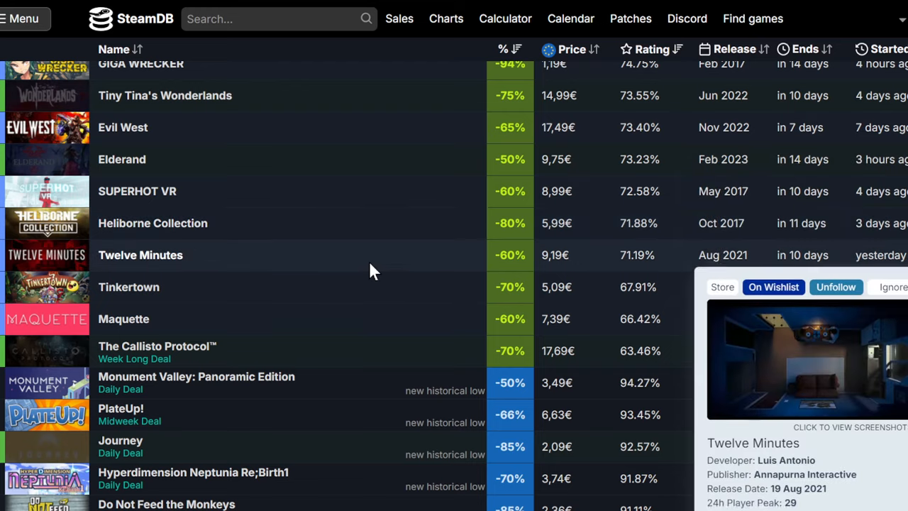
{"action": "scroll", "scroll_direction": "down", "scroll_amount": 3}
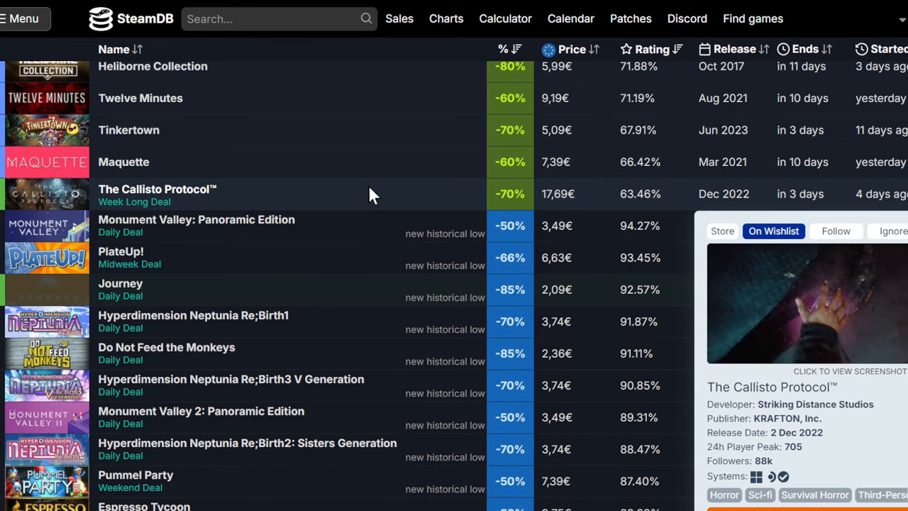
{"action": "scroll", "scroll_direction": "down", "scroll_amount": 3}
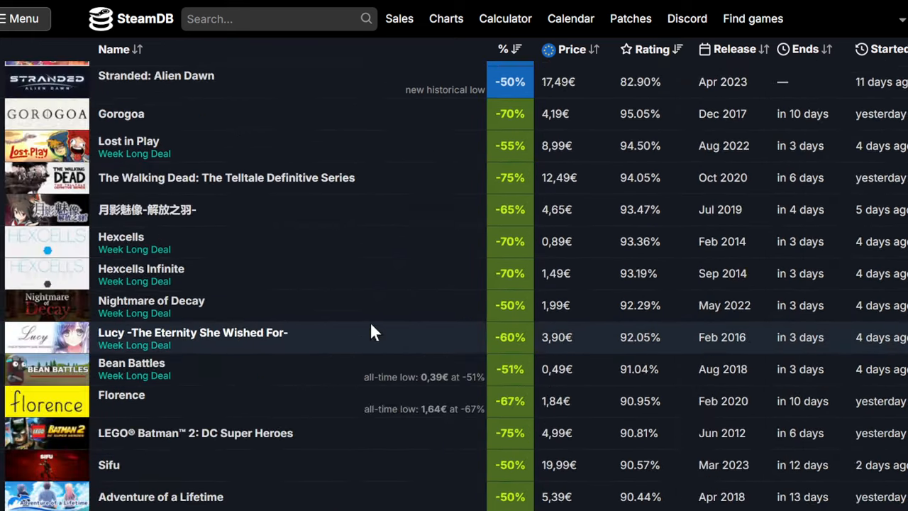
{"action": "scroll", "scroll_direction": "down", "scroll_amount": 3}
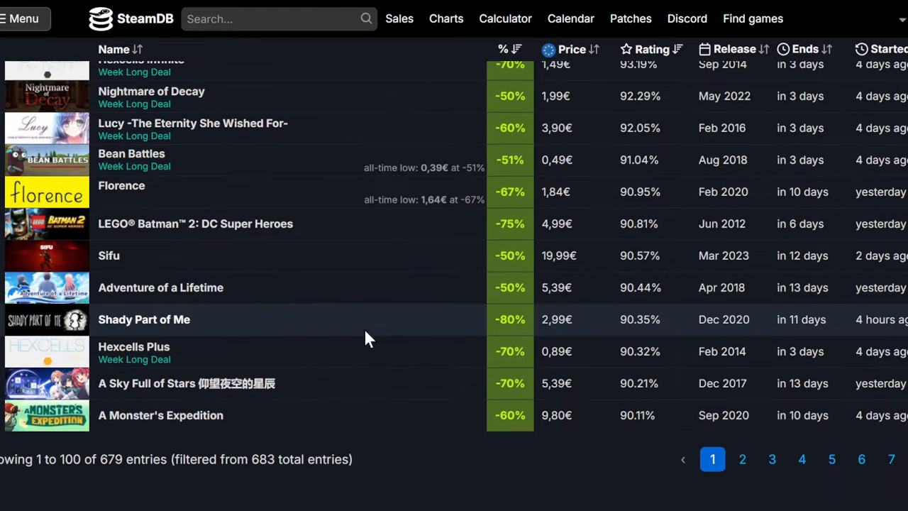
{"action": "scroll", "scroll_direction": "up", "scroll_amount": 3}
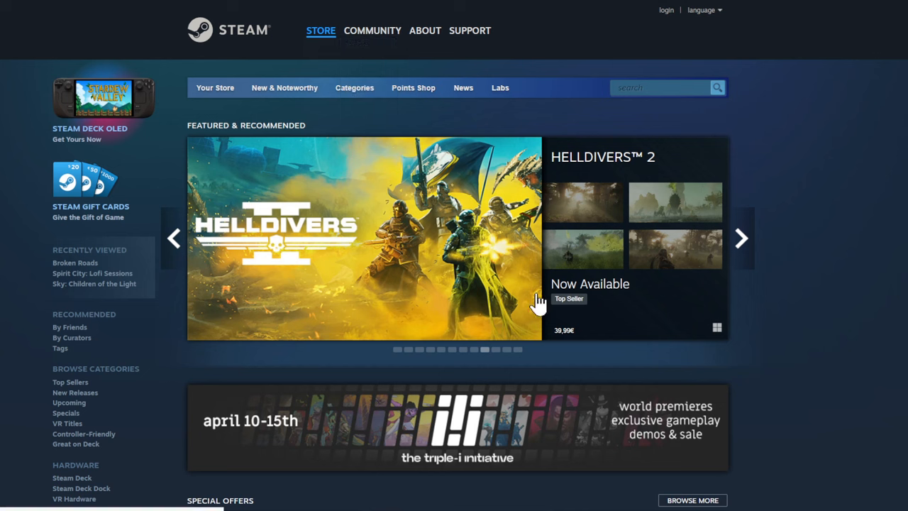
{"action": "mouse_move", "coordinate": [639, 106]}
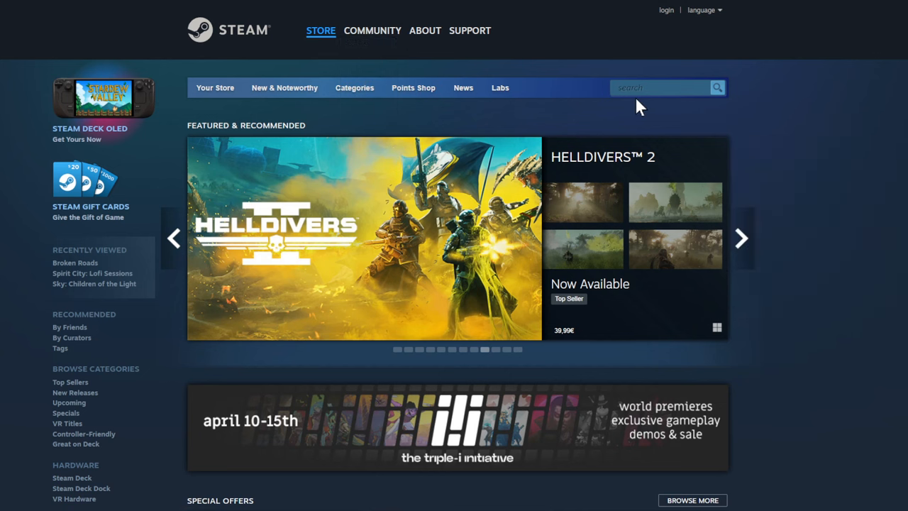
Step: Search the store for 'journey' and look over Journey's purchase options with the 2,09€ daily deal
{"action": "type", "text": "journe"}
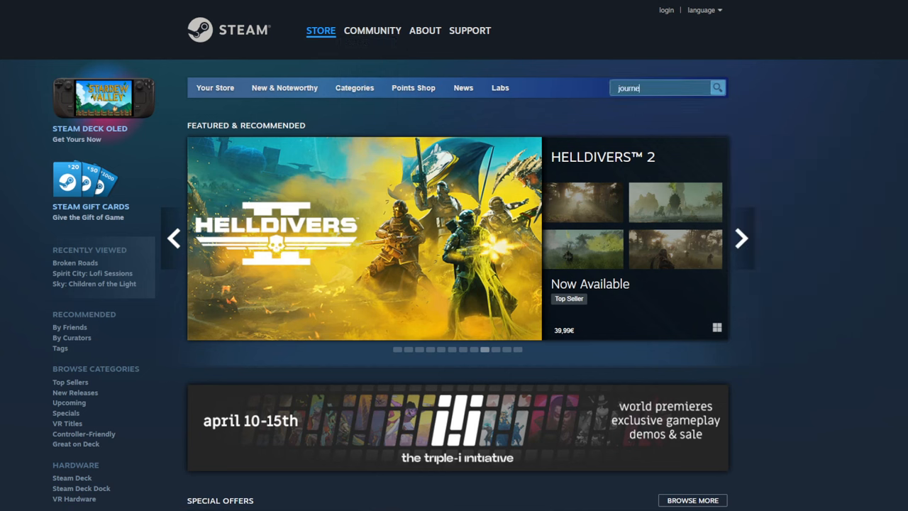
{"action": "type", "text": "y"}
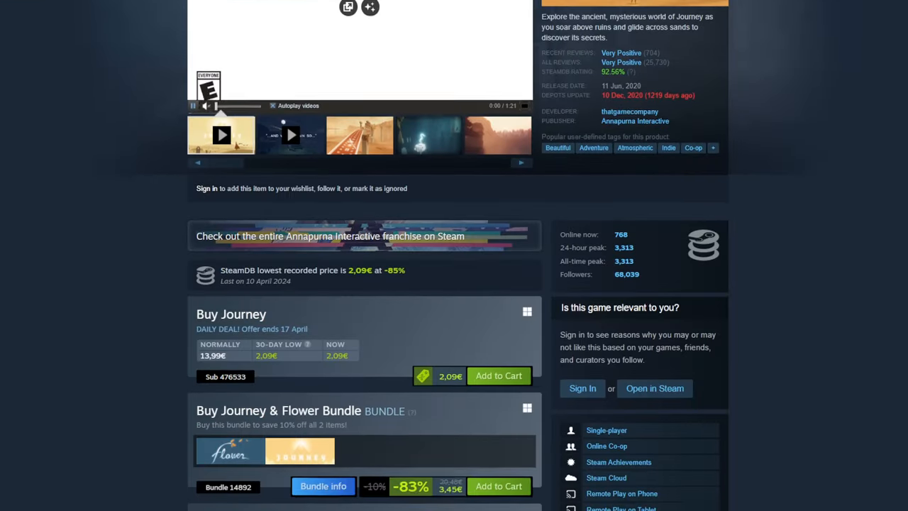
{"action": "scroll", "scroll_direction": "down", "scroll_amount": 3}
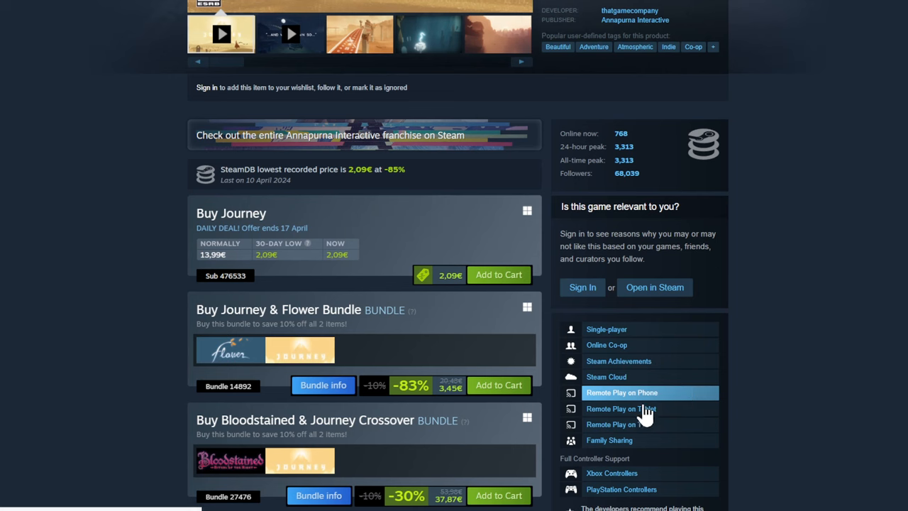
{"action": "mouse_move", "coordinate": [465, 420]}
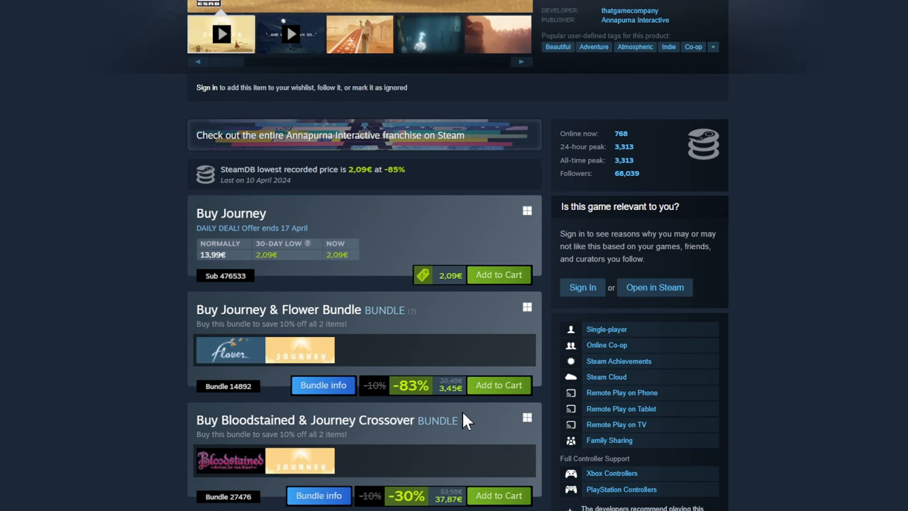
{"action": "scroll", "scroll_direction": "up", "scroll_amount": 3}
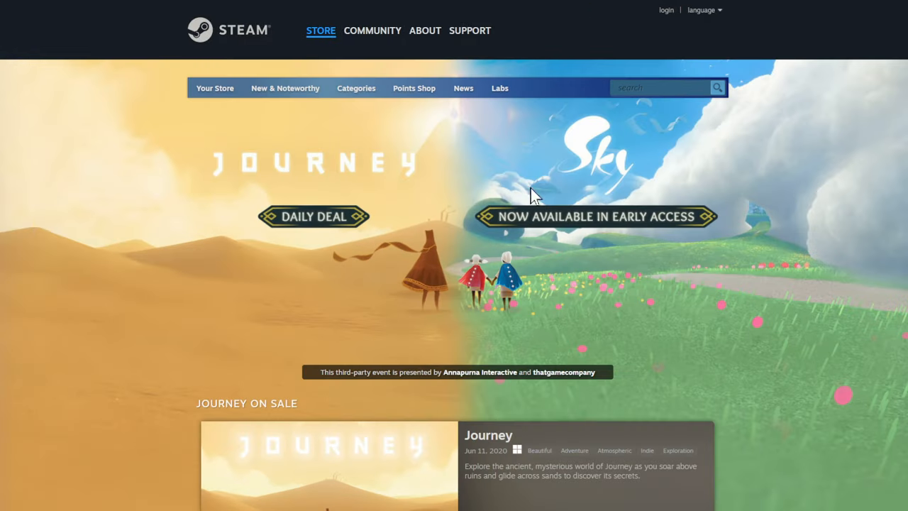
{"action": "mouse_move", "coordinate": [607, 171]}
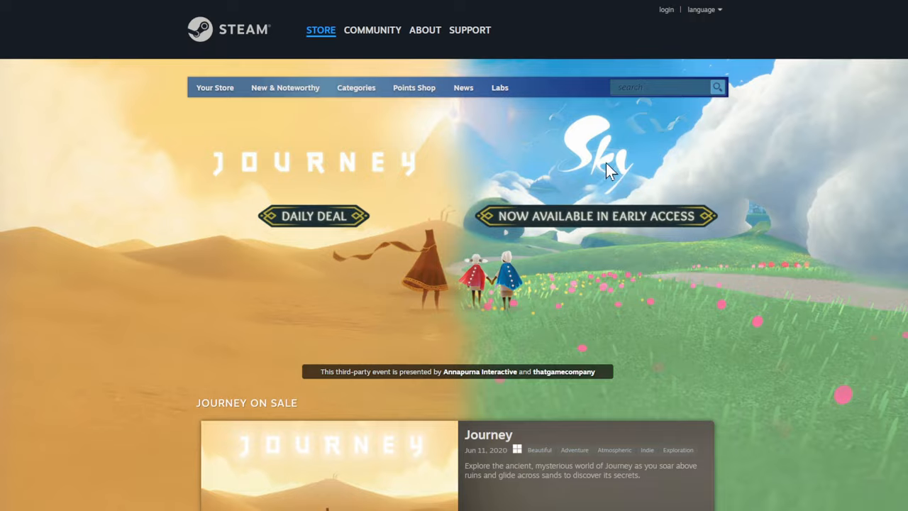
Step: Open Sky: Children of the Light from the Journey event page and scroll through its Early Access details
{"action": "scroll", "scroll_direction": "down", "scroll_amount": 3}
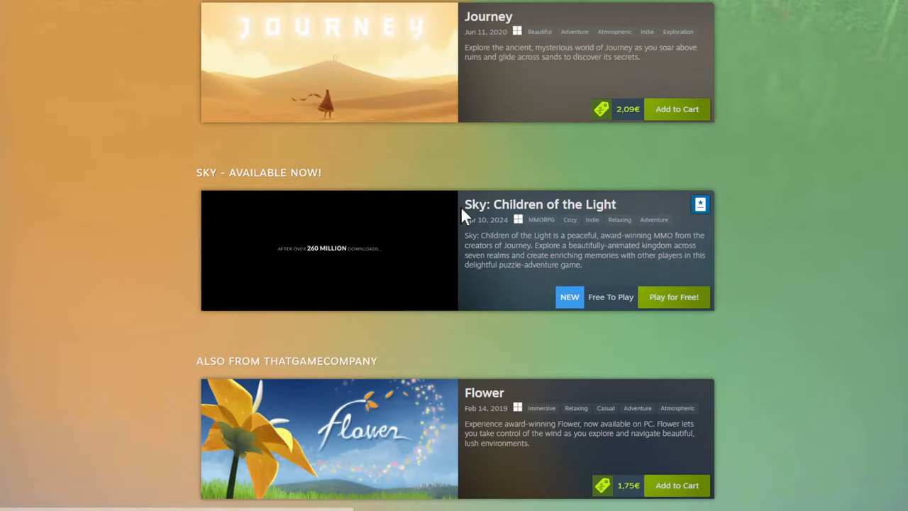
{"action": "left_click", "coordinate": [539, 205]}
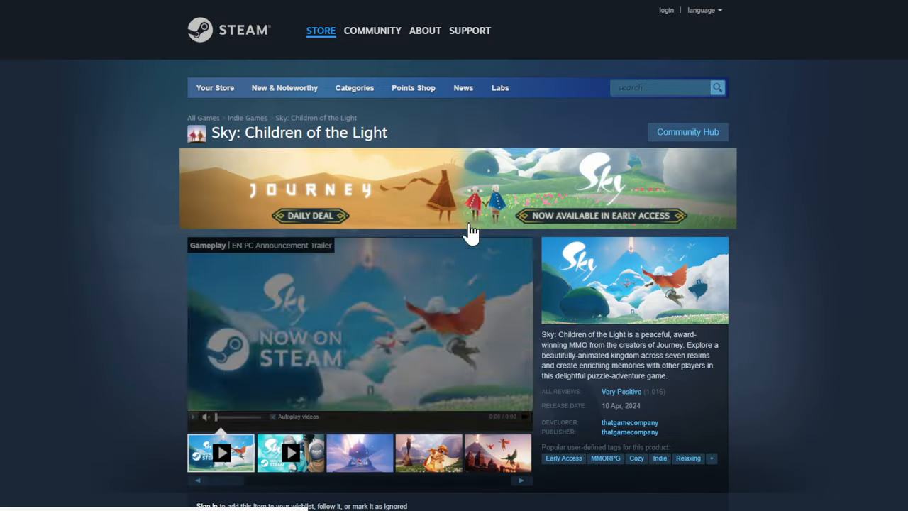
{"action": "scroll", "scroll_direction": "down", "scroll_amount": 3}
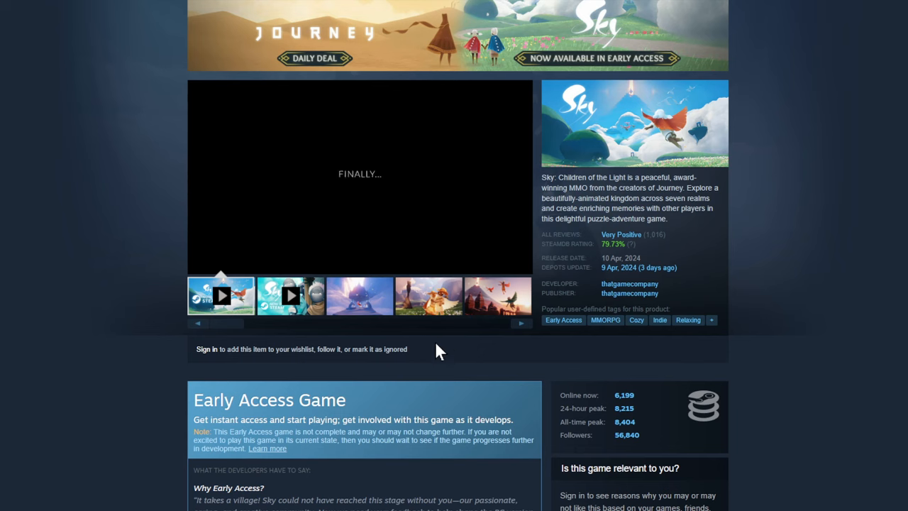
{"action": "scroll", "scroll_direction": "down", "scroll_amount": 3}
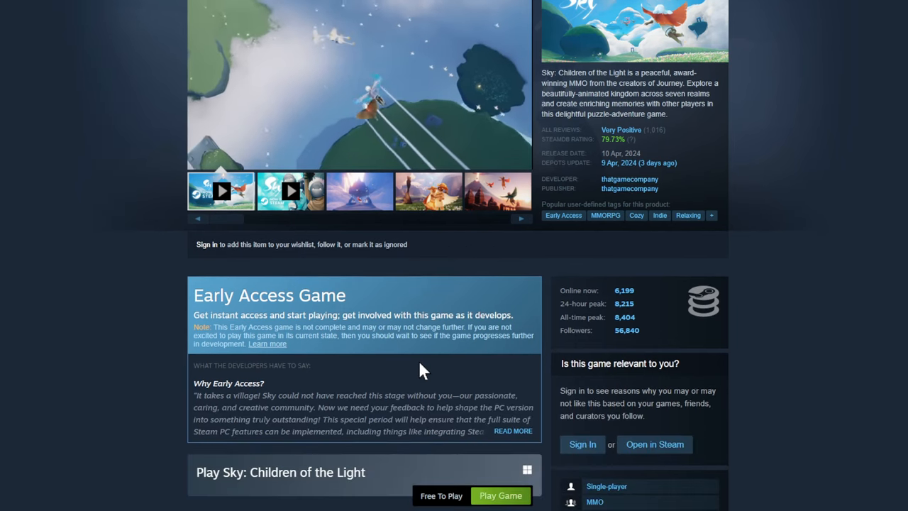
{"action": "scroll", "scroll_direction": "up", "scroll_amount": 3}
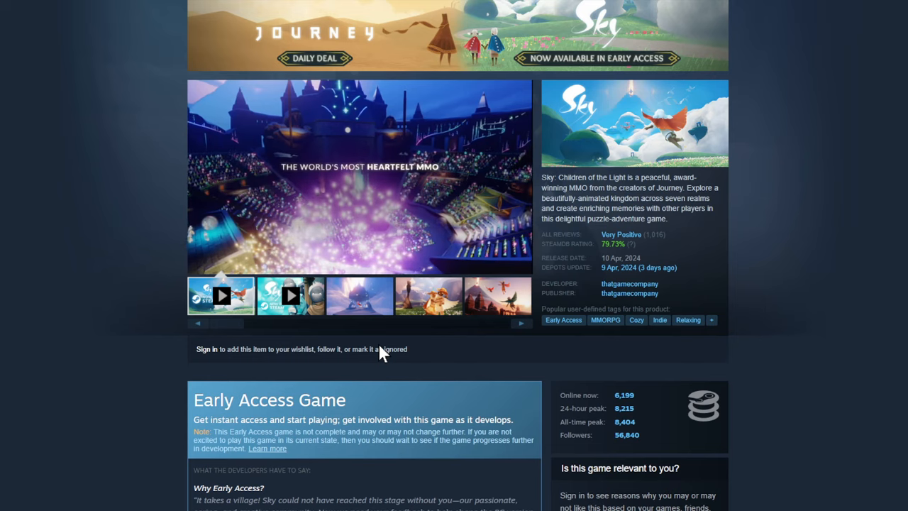
{"action": "scroll", "scroll_direction": "down", "scroll_amount": 3}
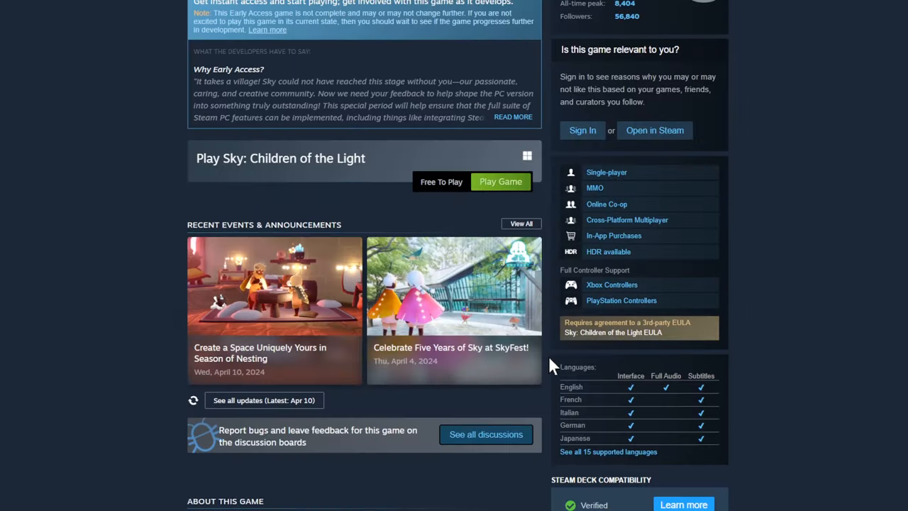
{"action": "scroll", "scroll_direction": "up", "scroll_amount": 3}
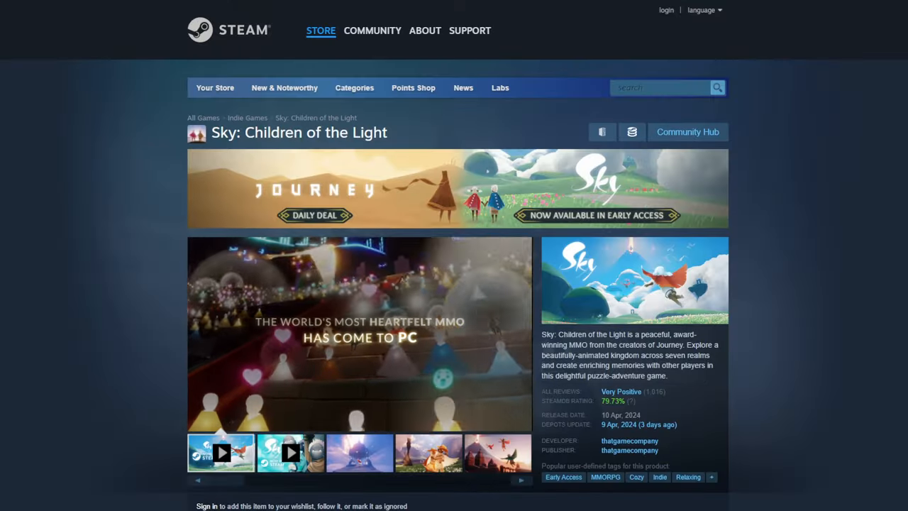